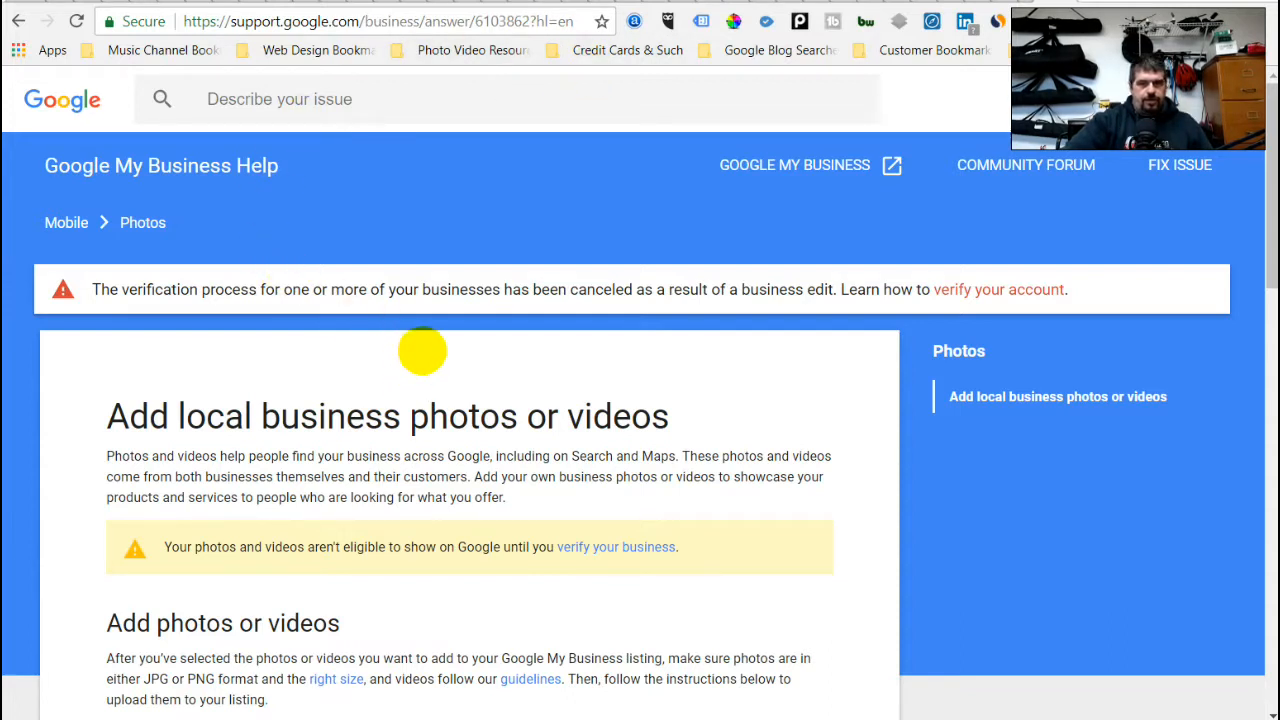
Step: Expand the Desktop instructions in the help article on adding business photos or videos
scroll("down", 3)
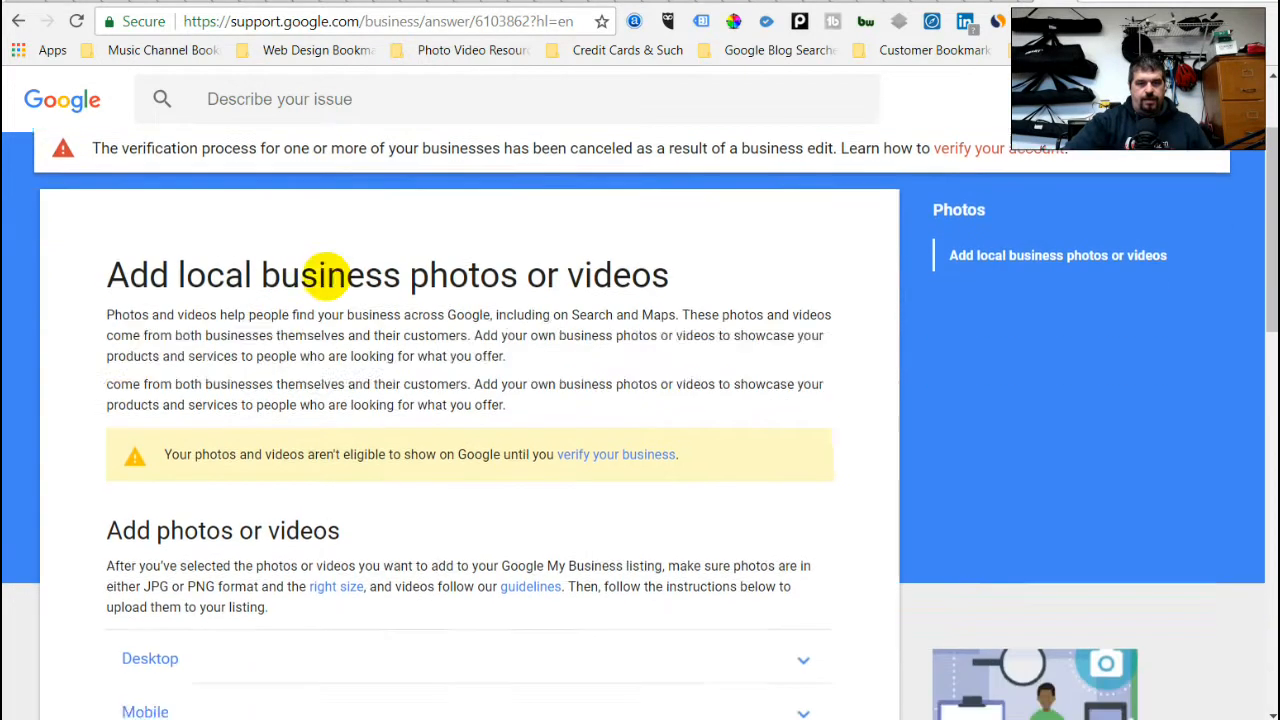
scroll("down", 3)
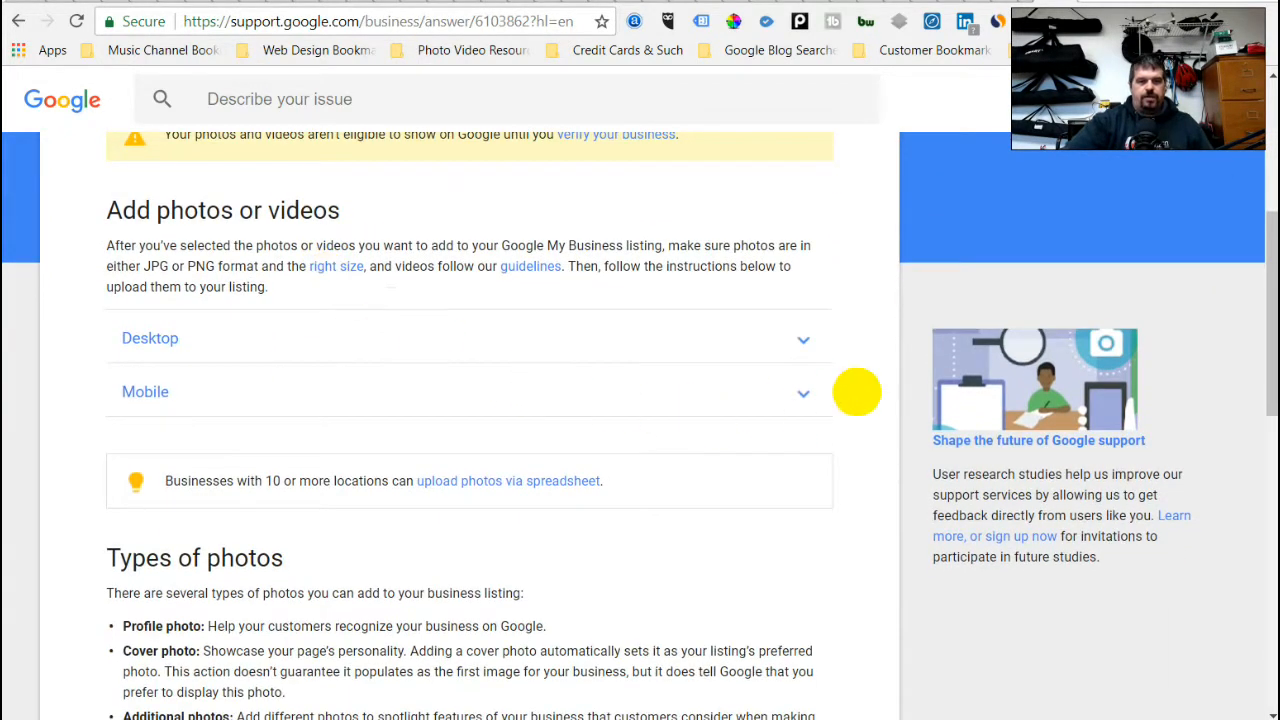
mouse_move(148, 338)
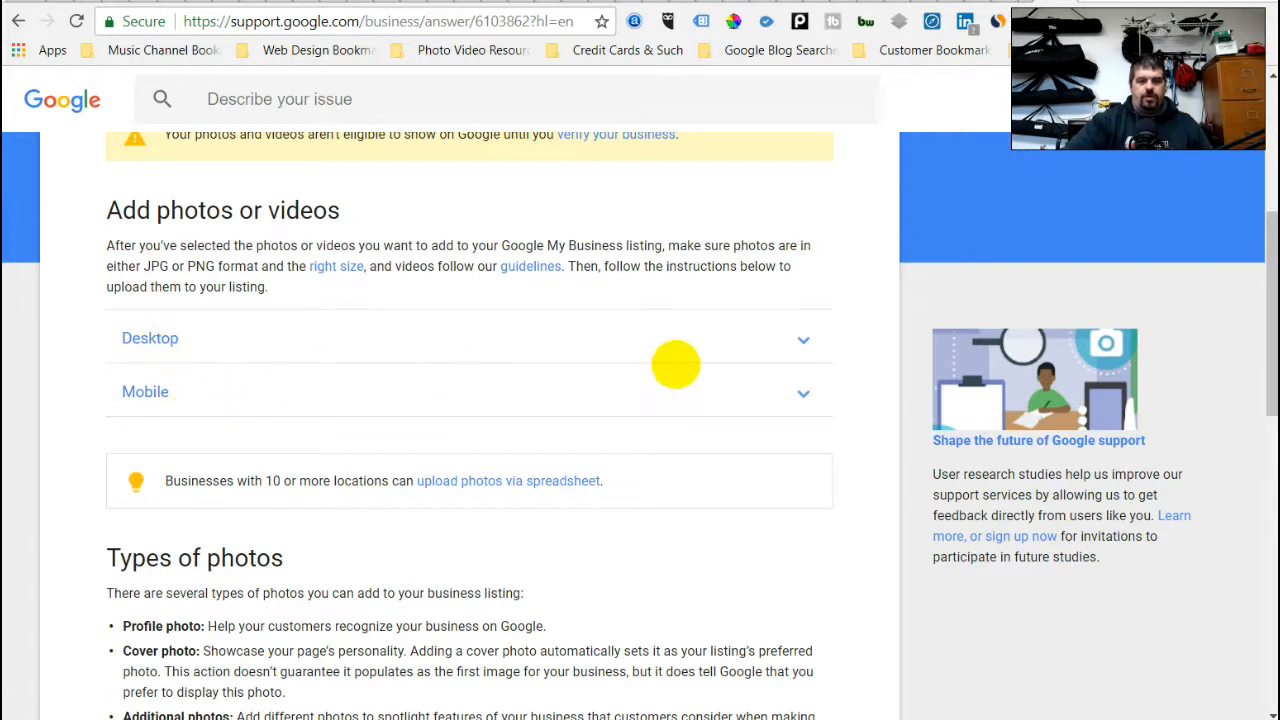
left_click(150, 338)
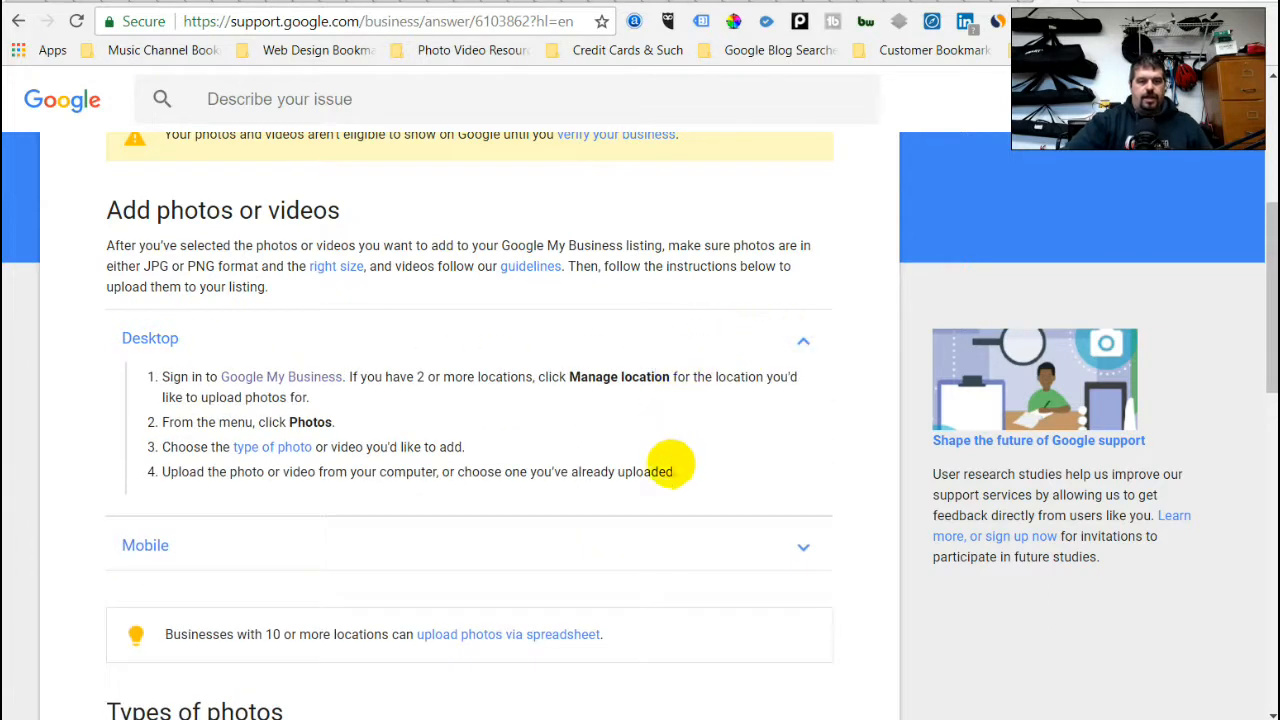
mouse_move(584, 422)
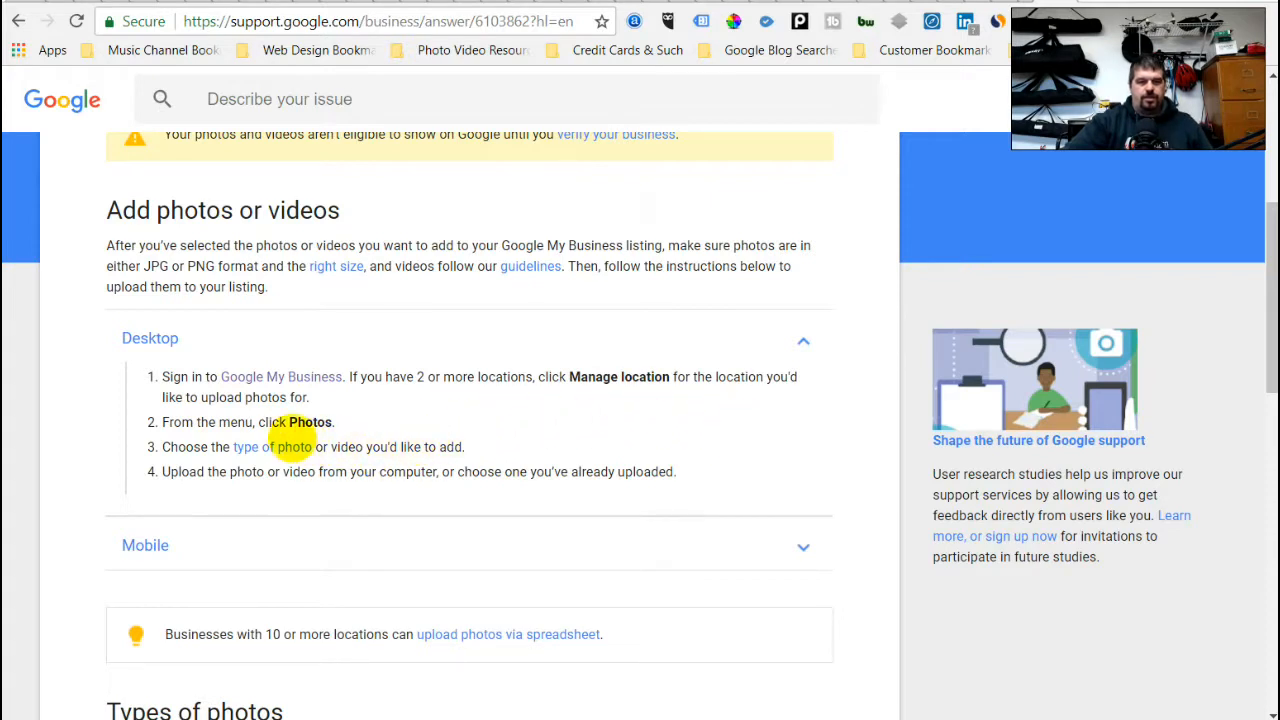
mouse_move(296, 472)
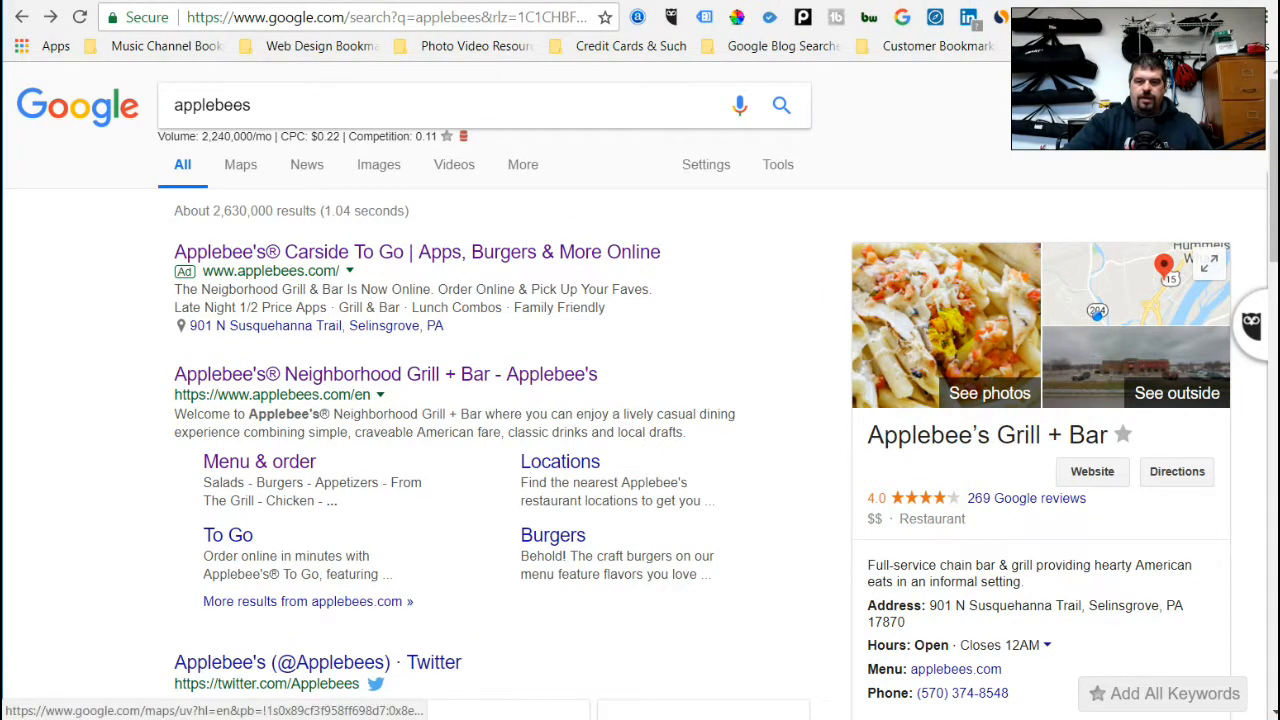
Step: Show the Applebee's Grill + Bar photo gallery from its Google Search business panel
left_click(990, 392)
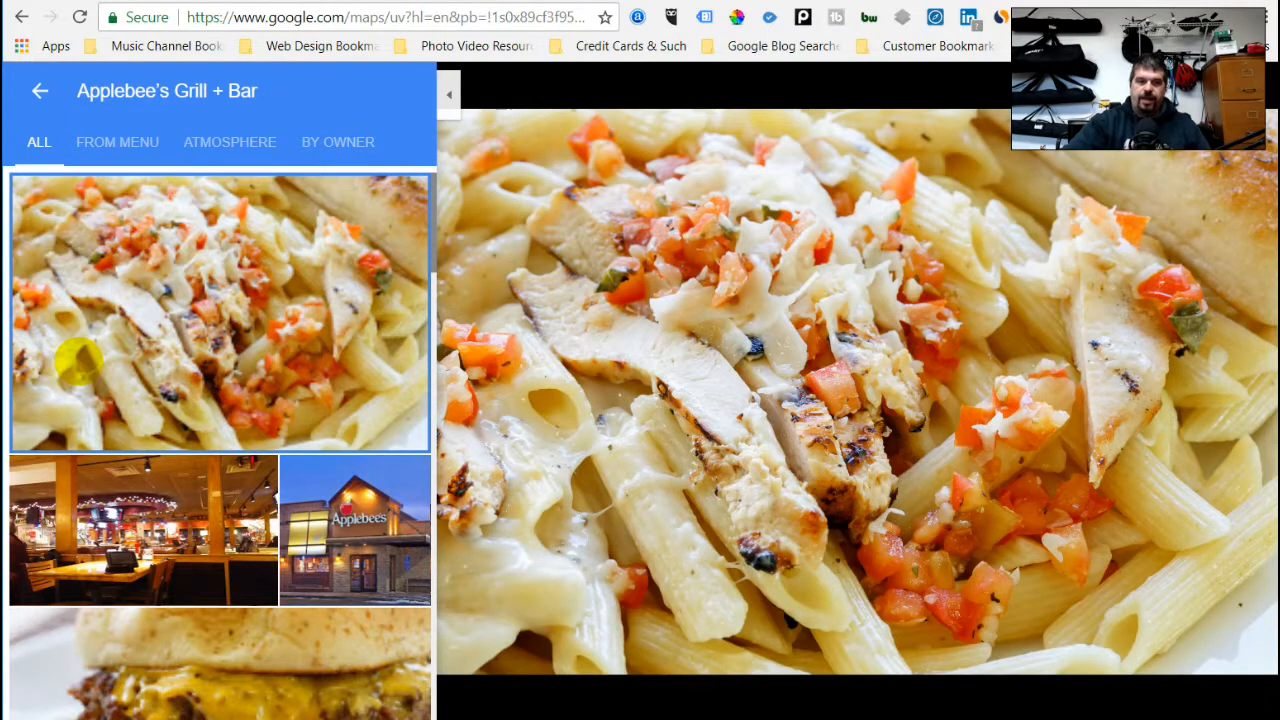
Step: View the pasta dish photo large, then browse down the thumbnails to customer photos
left_click(144, 534)
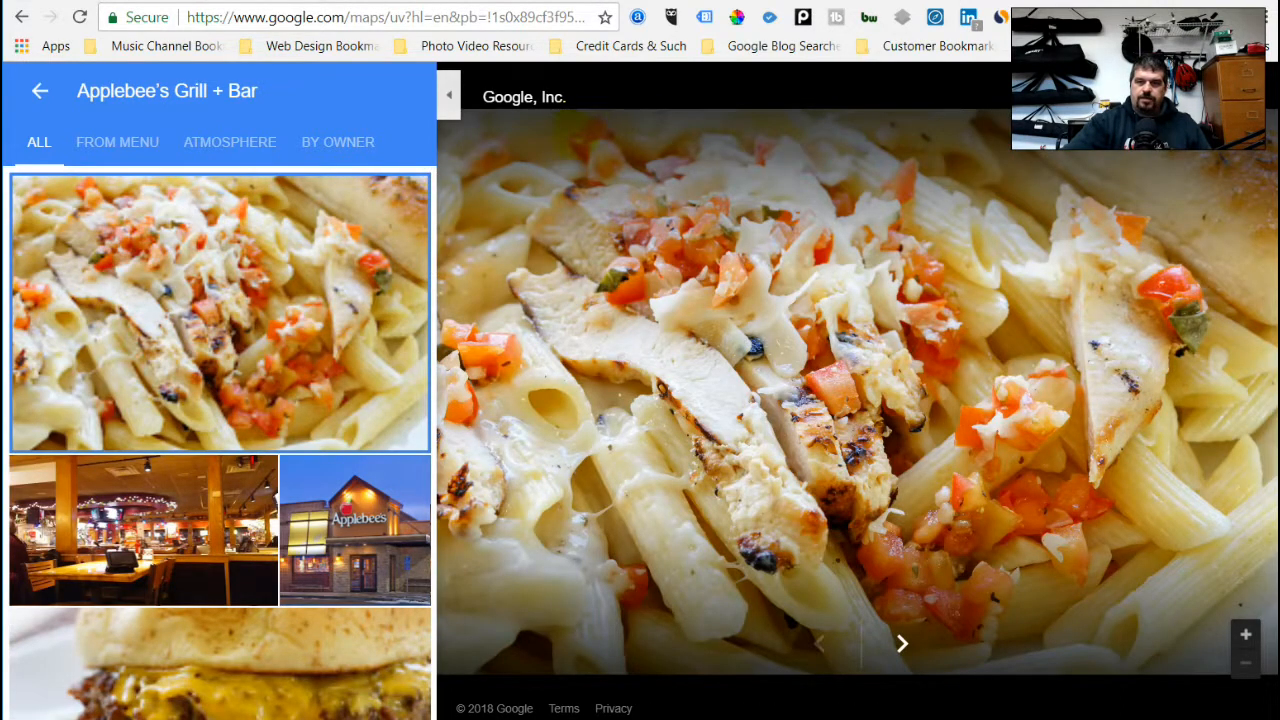
scroll("down", 3)
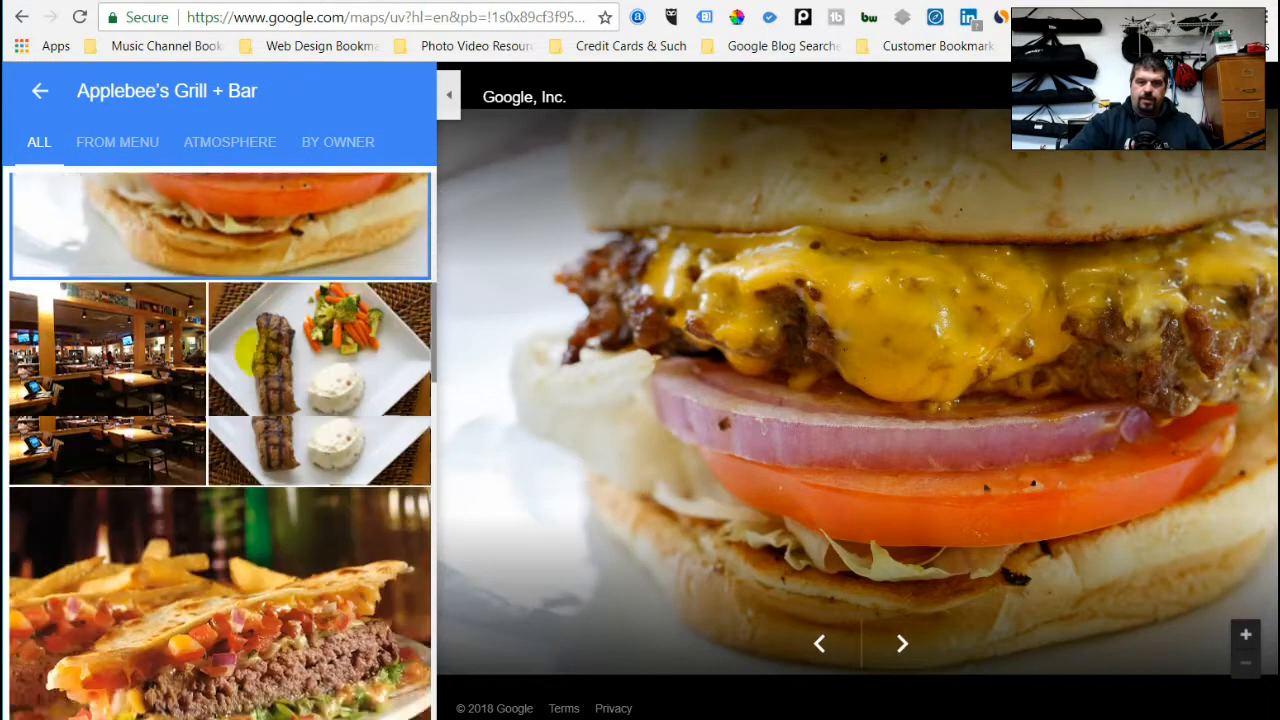
scroll("down", 3)
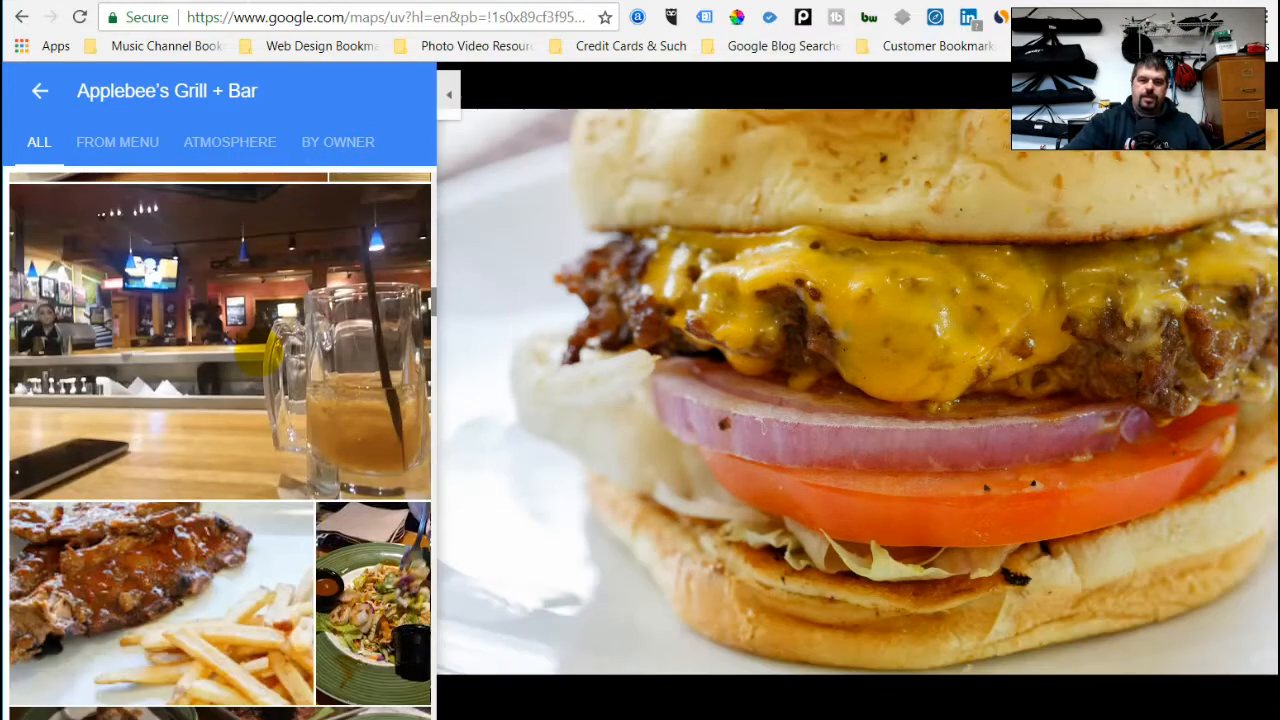
scroll("down", 3)
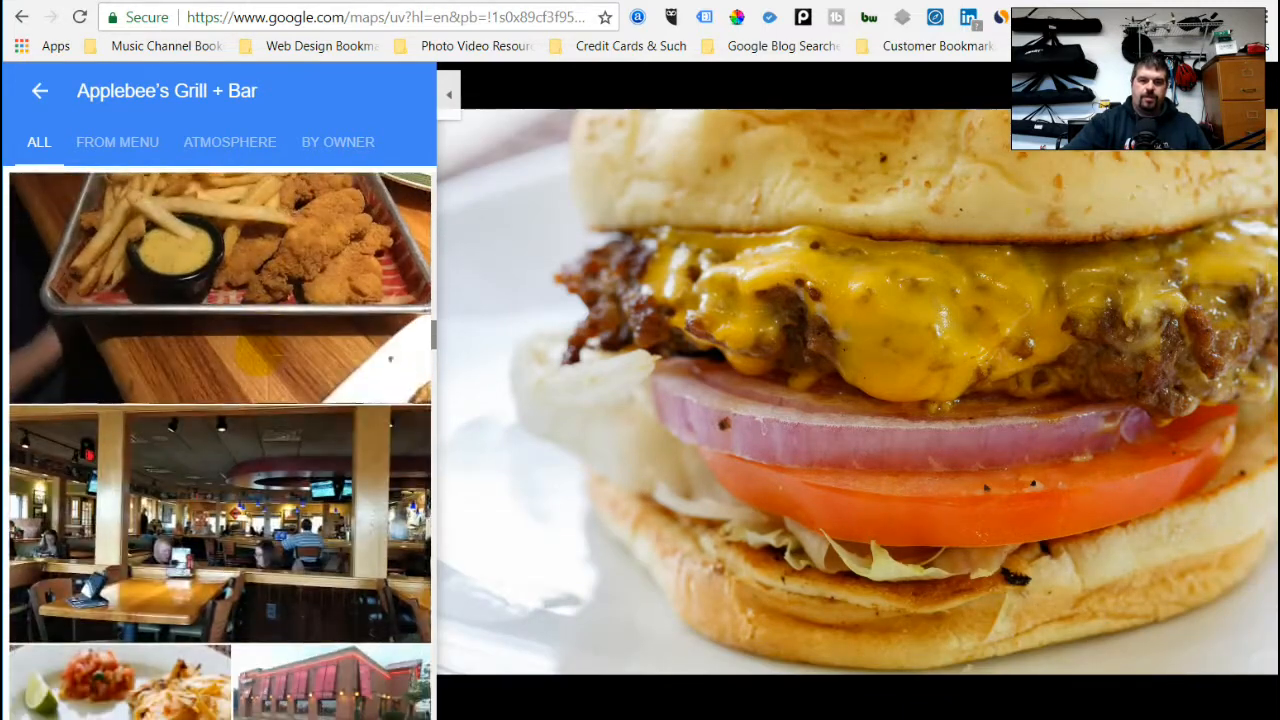
scroll("down", 3)
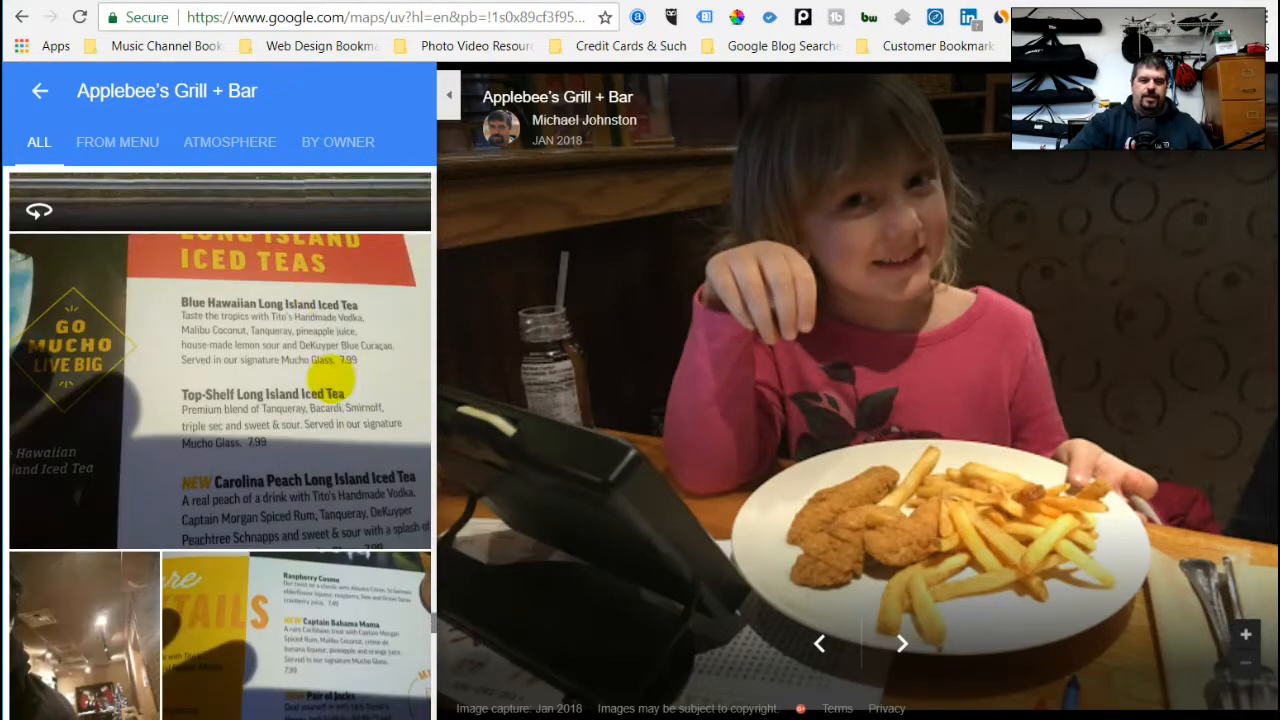
Step: Browse further down the Applebee's thumbnails and show another customer photo
scroll("down", 3)
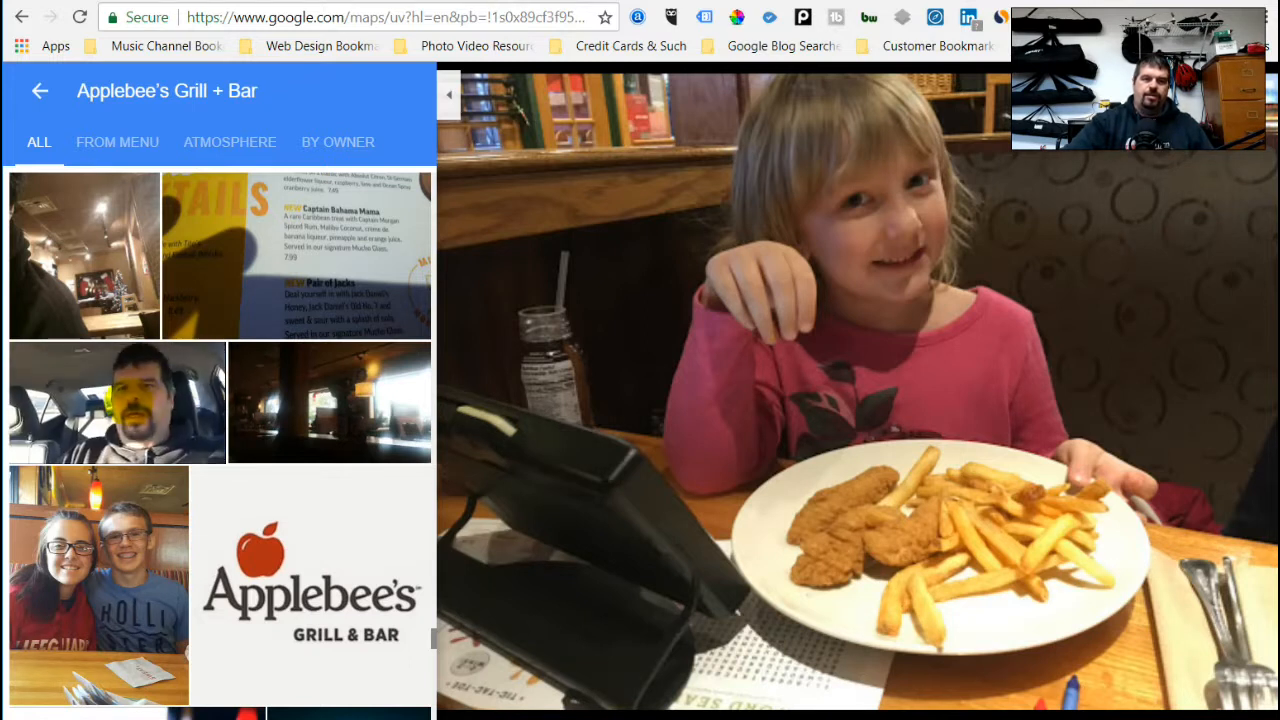
left_click(116, 402)
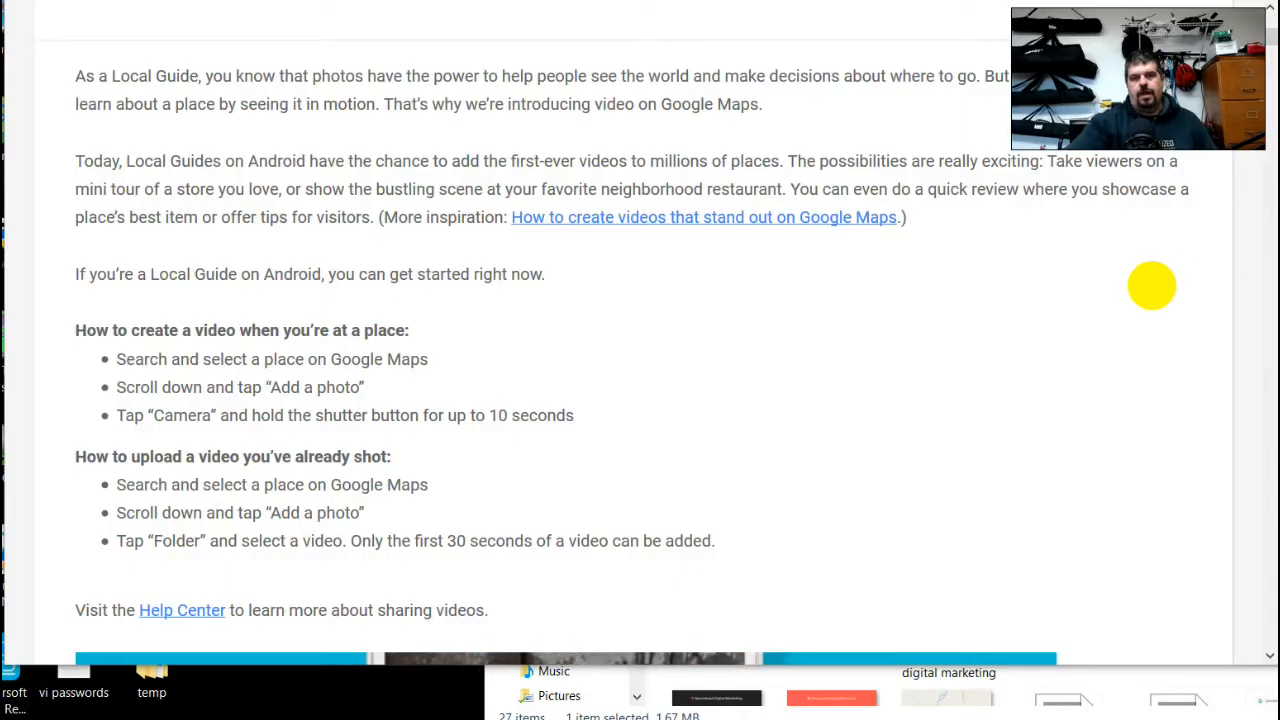
mouse_move(1140, 276)
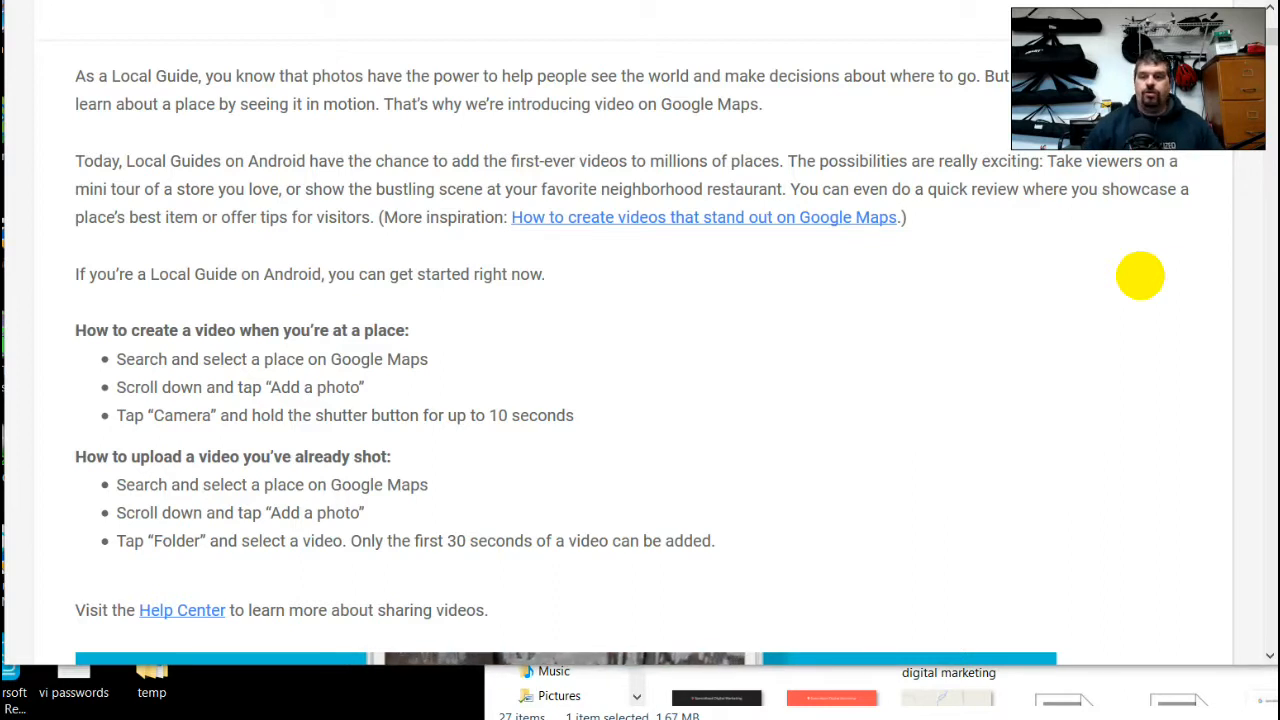
mouse_move(898, 284)
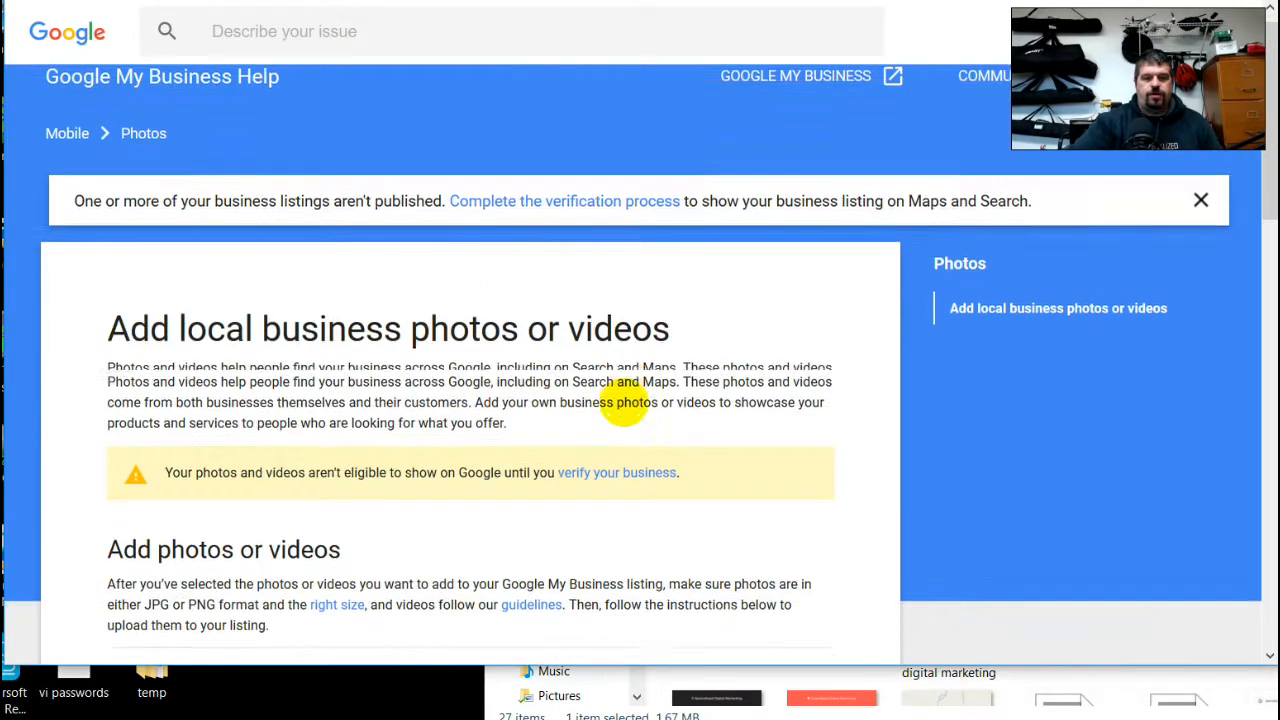
Step: Follow the help article's Desktop steps to reach the Google My Business dashboard
scroll("down", 3)
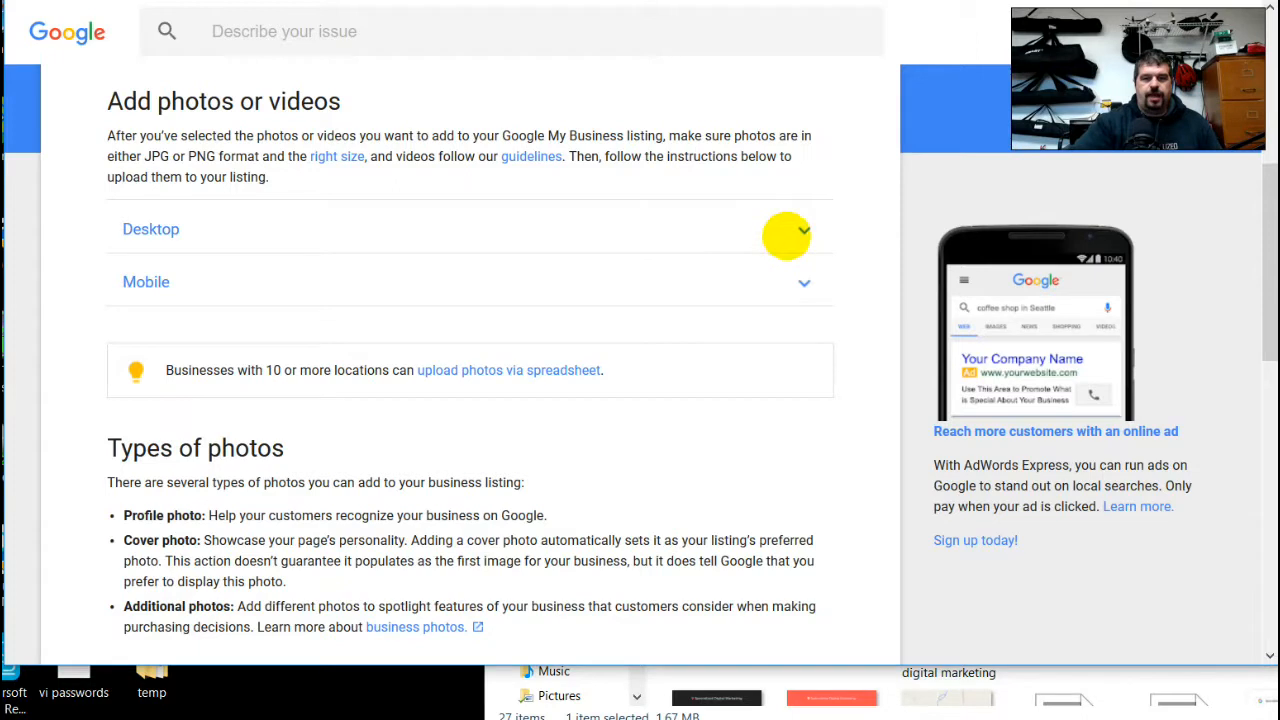
left_click(788, 234)
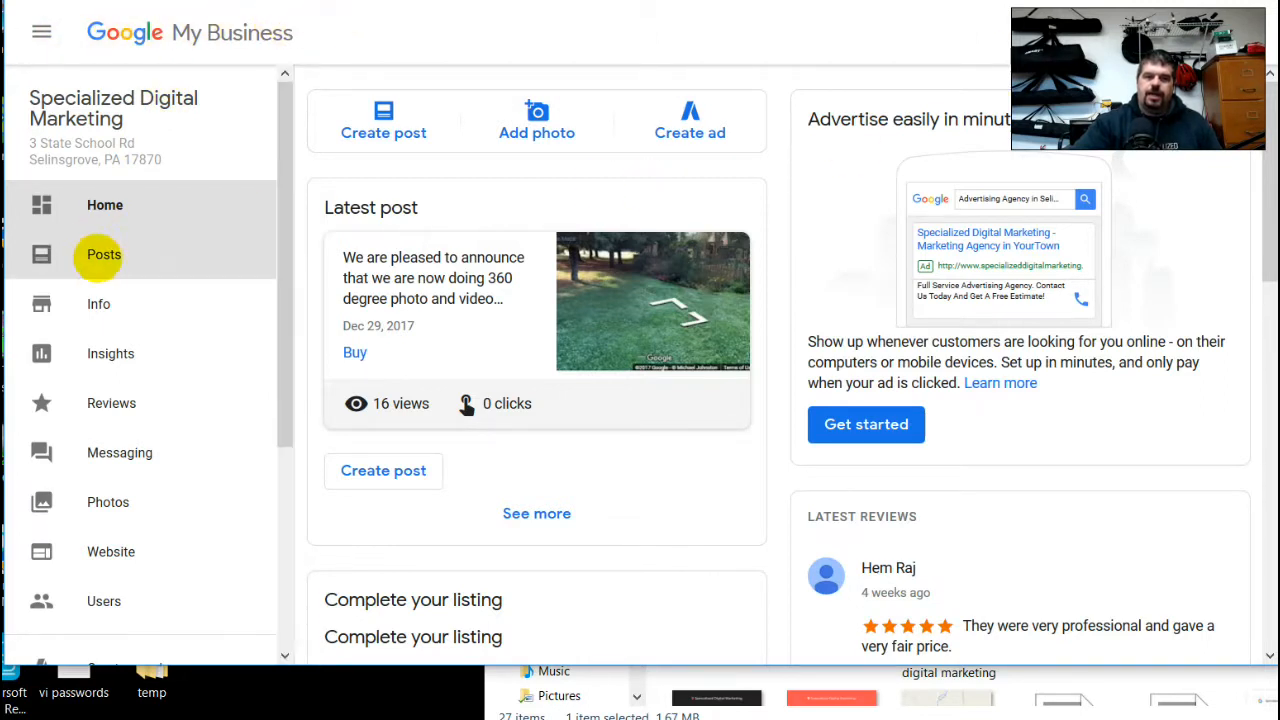
mouse_move(536, 112)
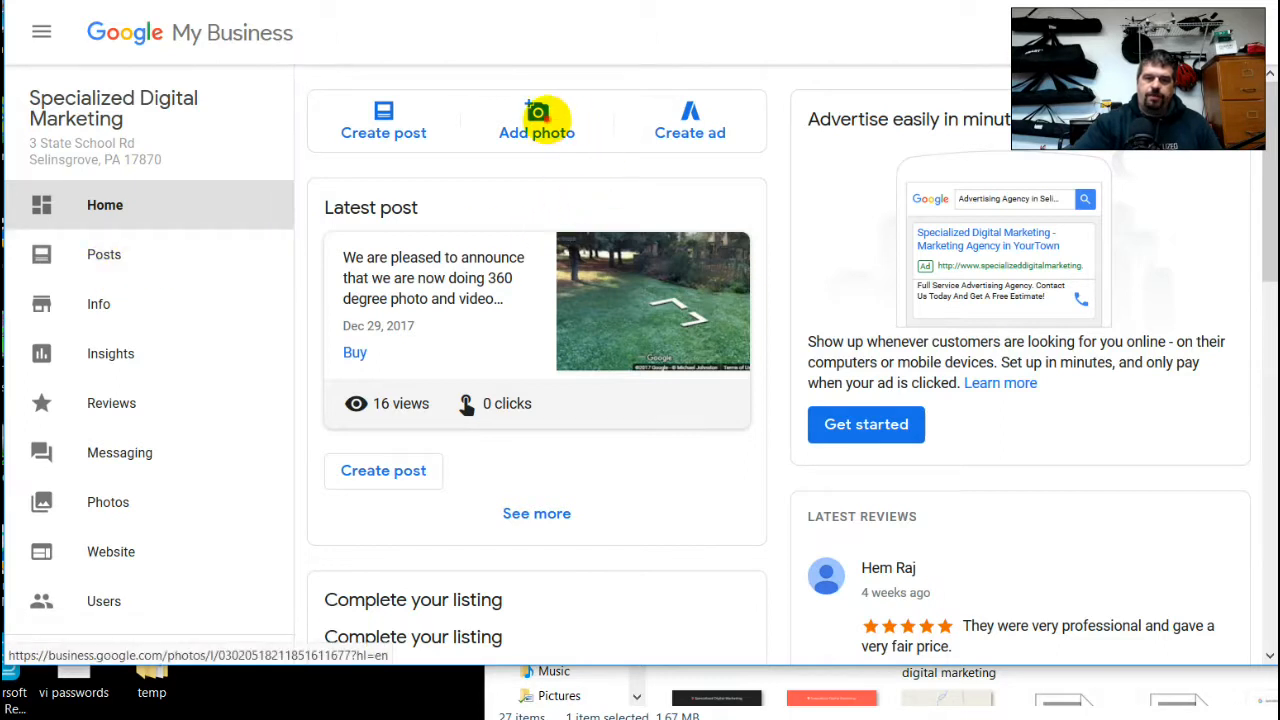
Step: Dismiss the tip, go to Photos > Video, and start posting a video from the computer
left_click(536, 120)
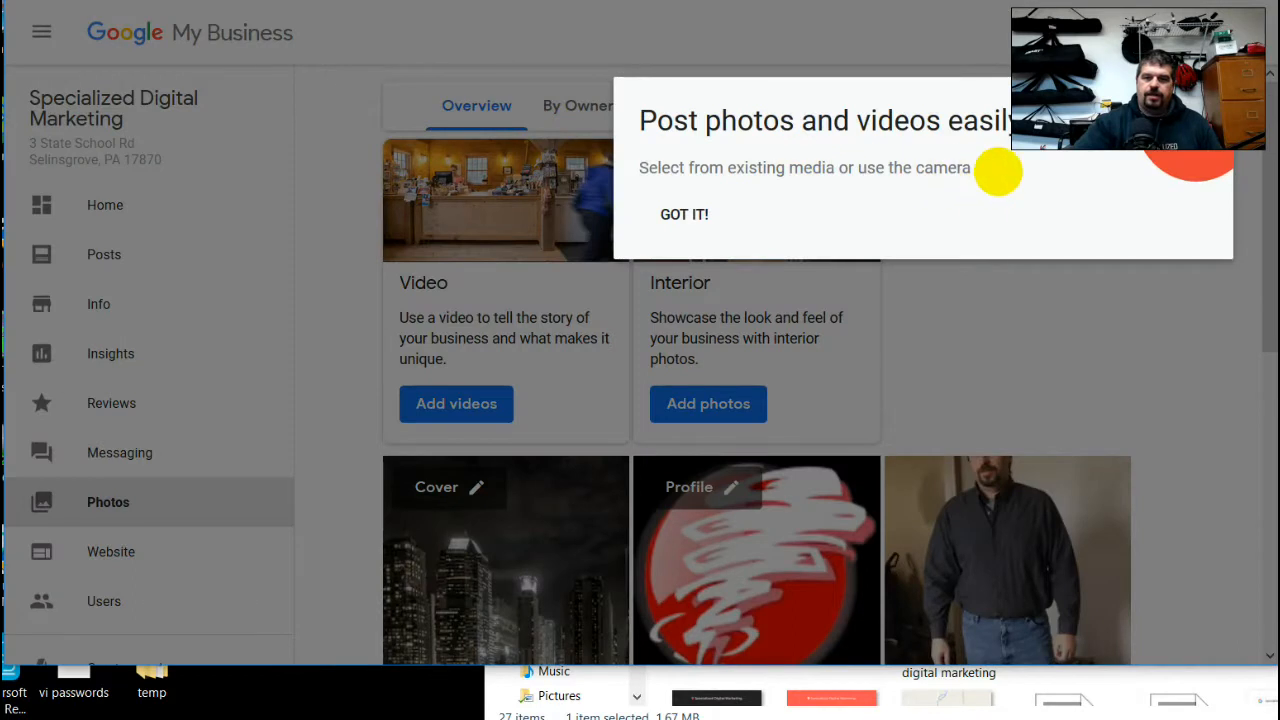
left_click(684, 214)
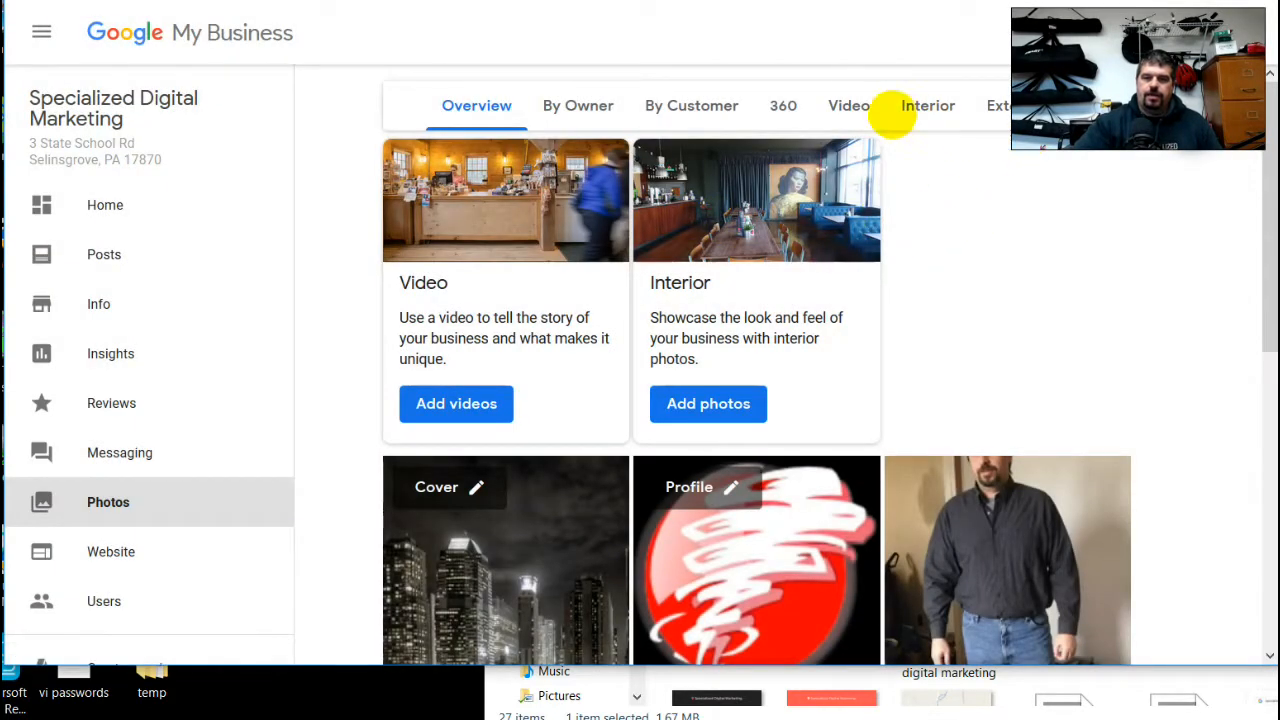
left_click(848, 104)
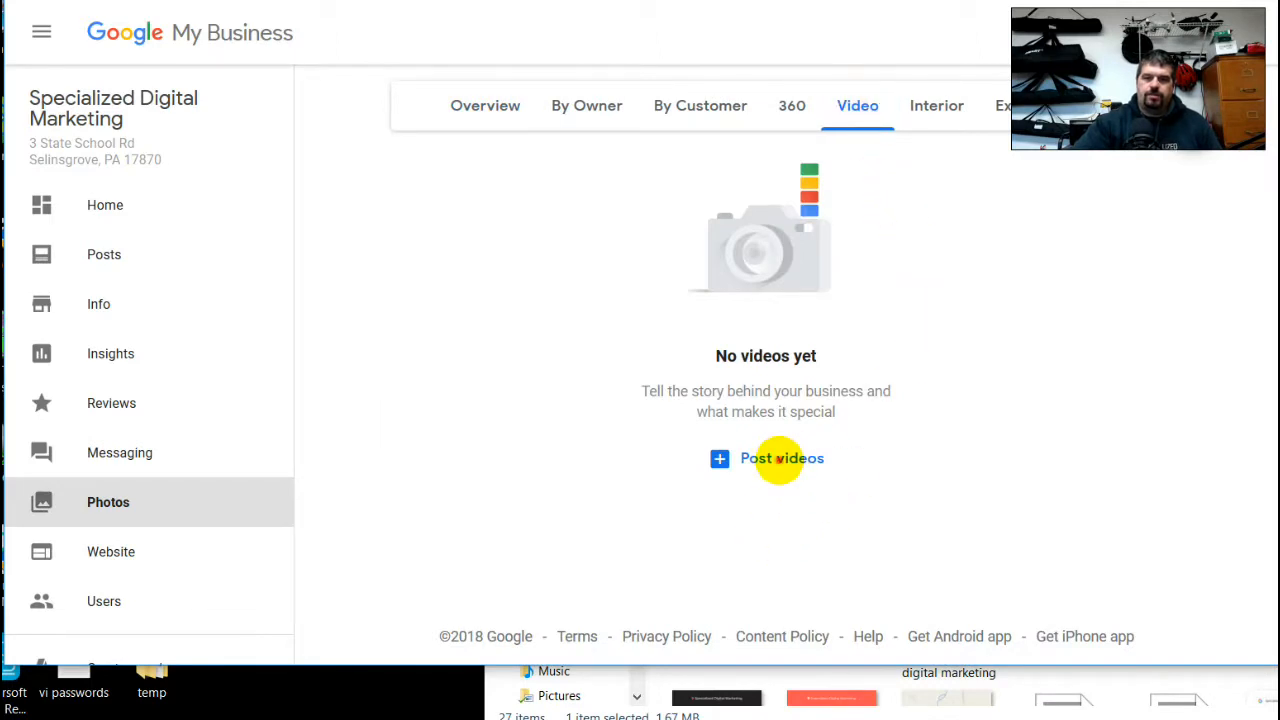
left_click(782, 458)
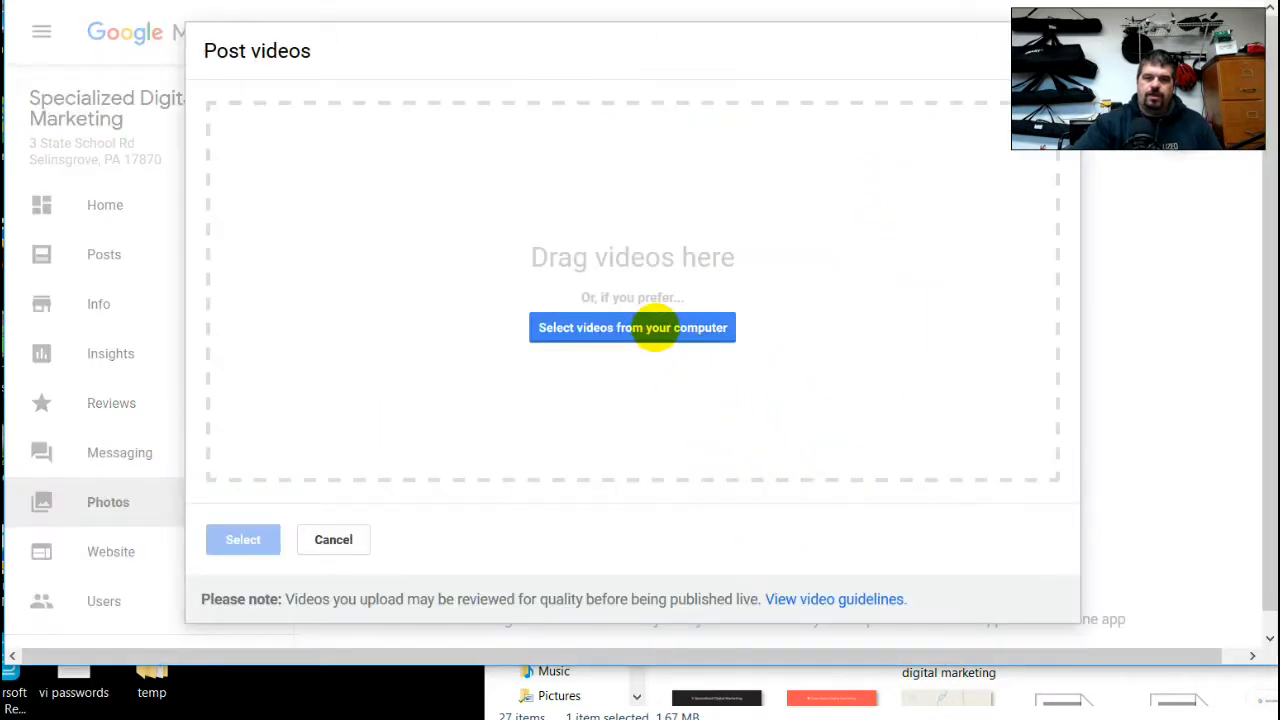
left_click(632, 328)
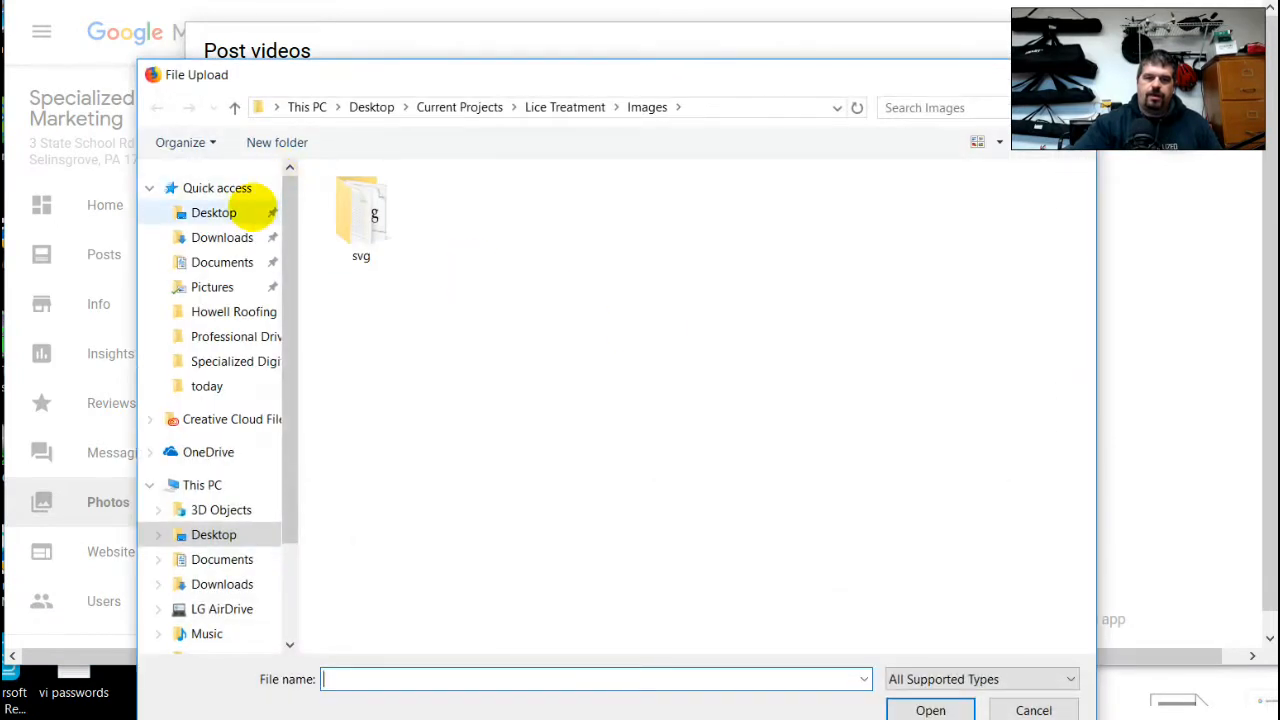
Step: Navigate the file picker from Desktop into the New Websites folder
left_click(210, 212)
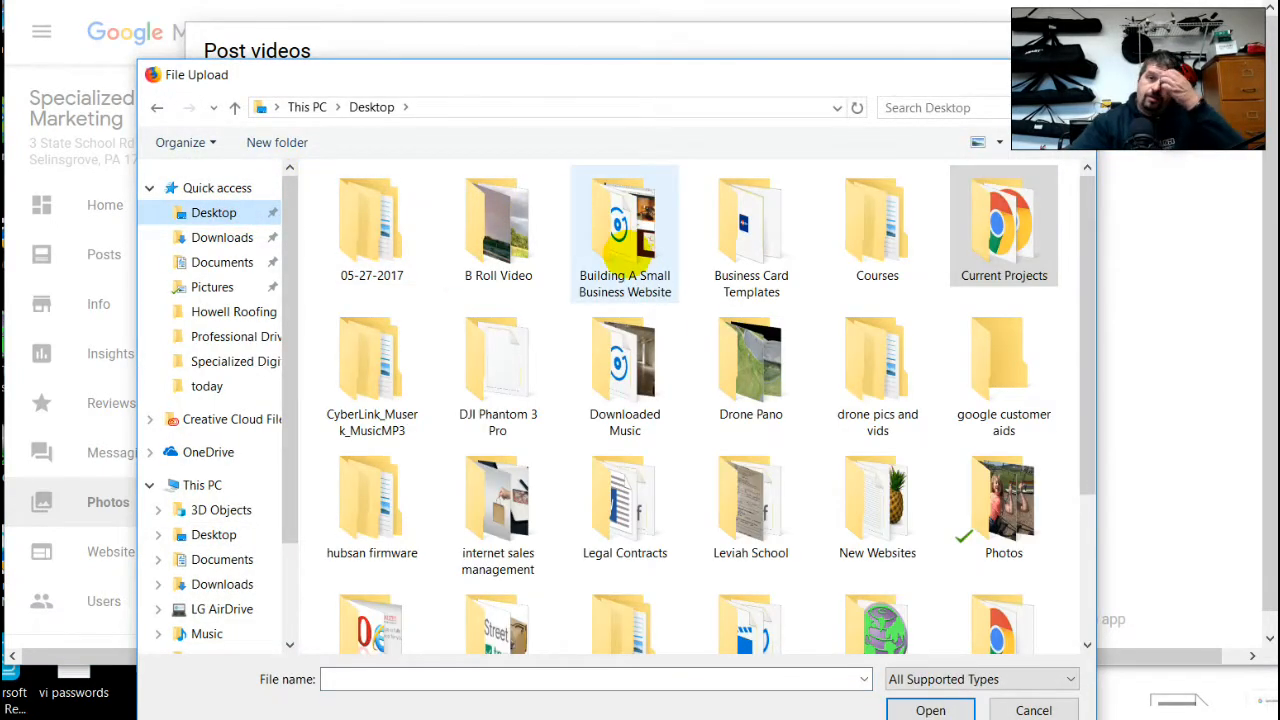
mouse_move(624, 230)
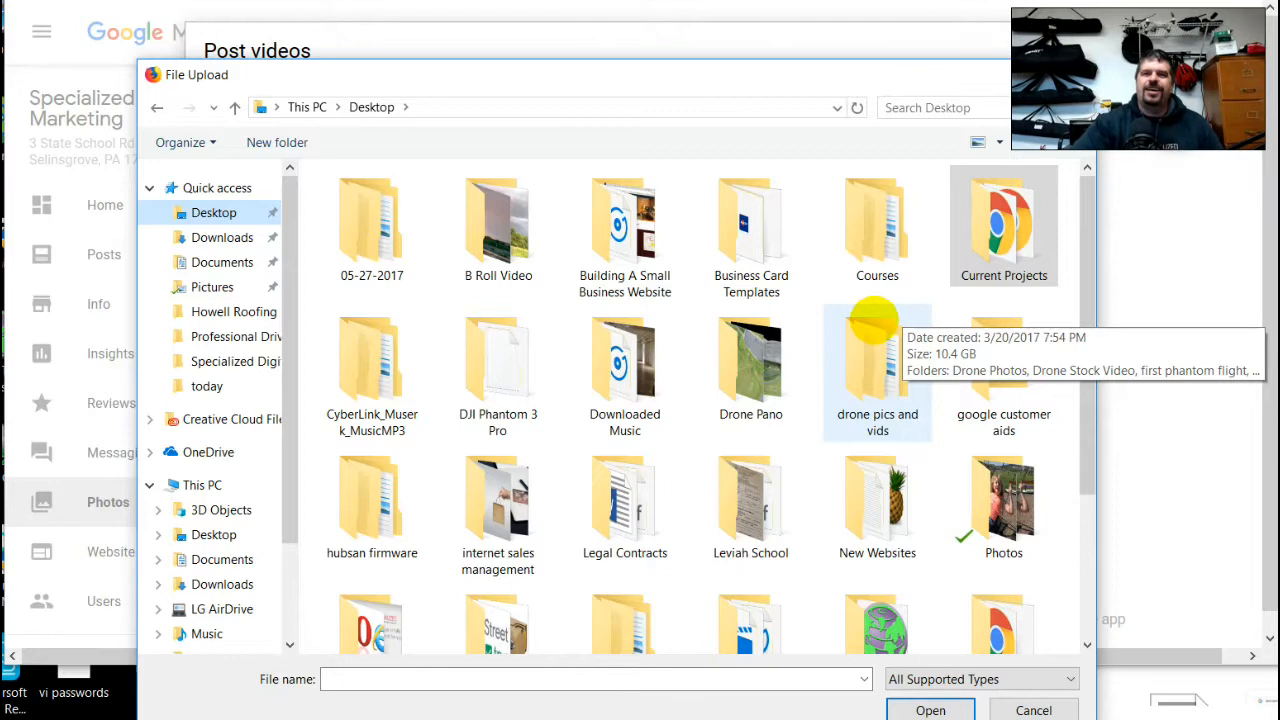
mouse_move(824, 308)
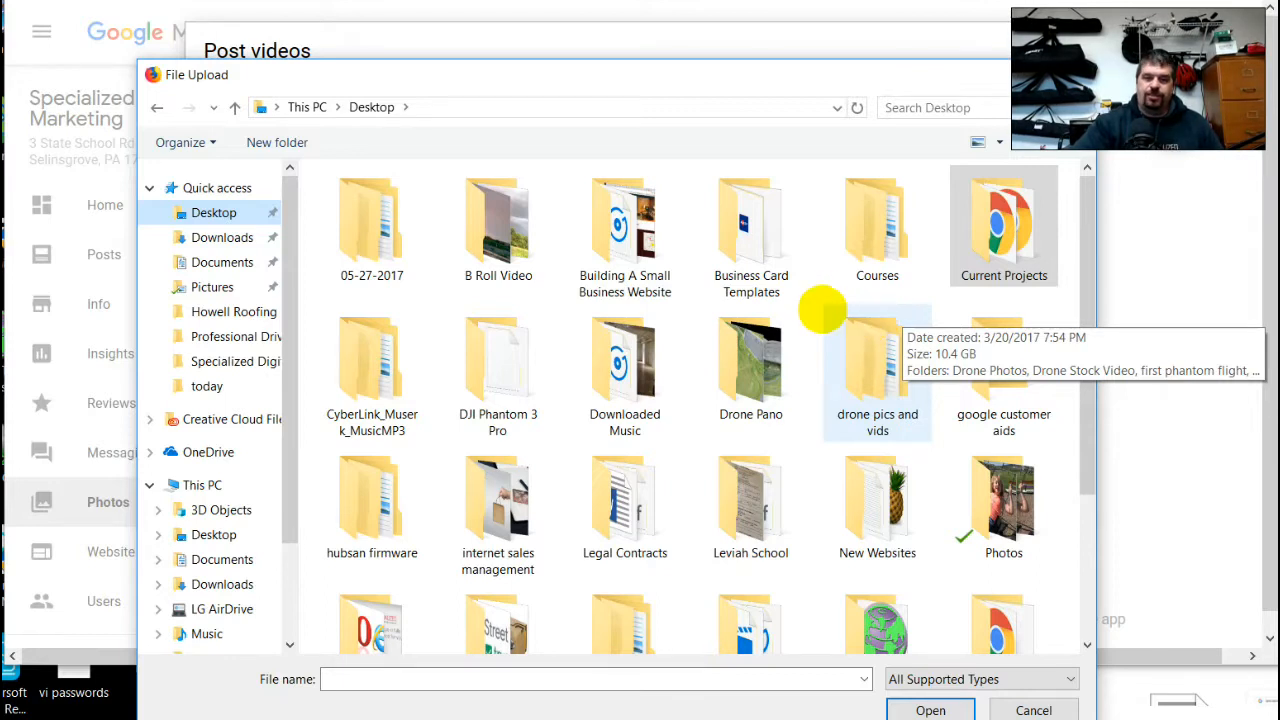
left_click(876, 364)
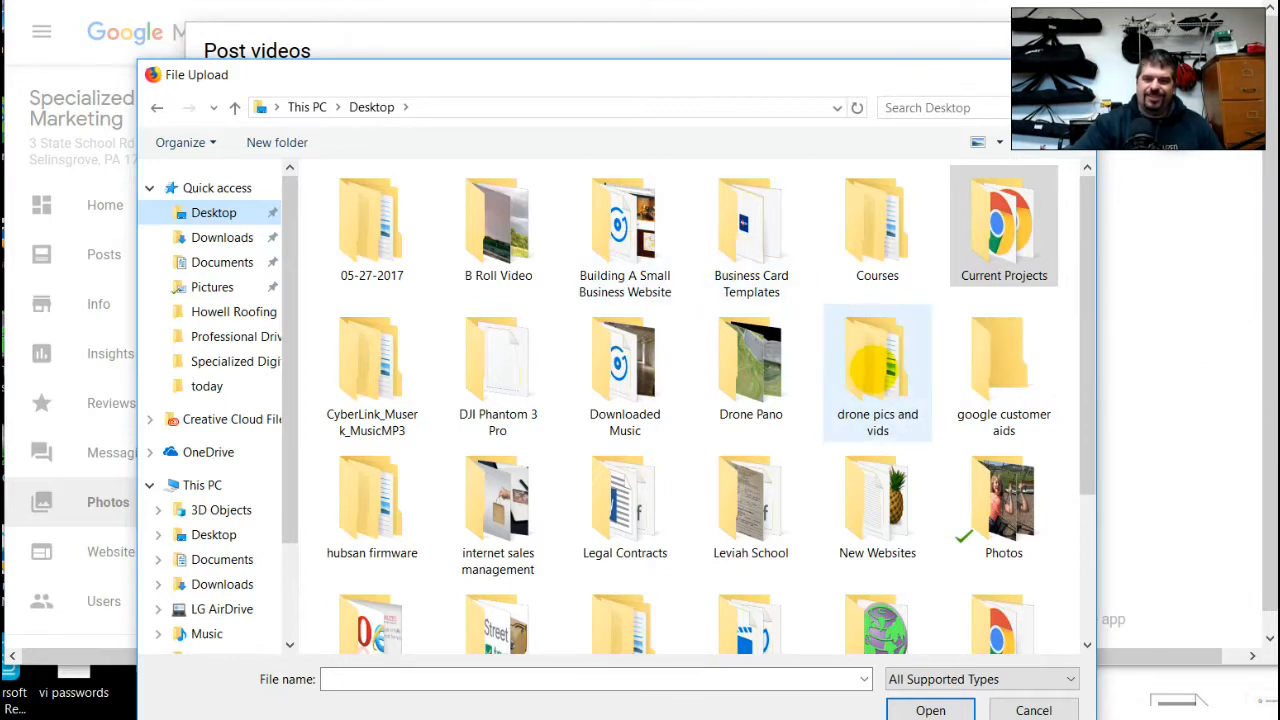
scroll("down", 3)
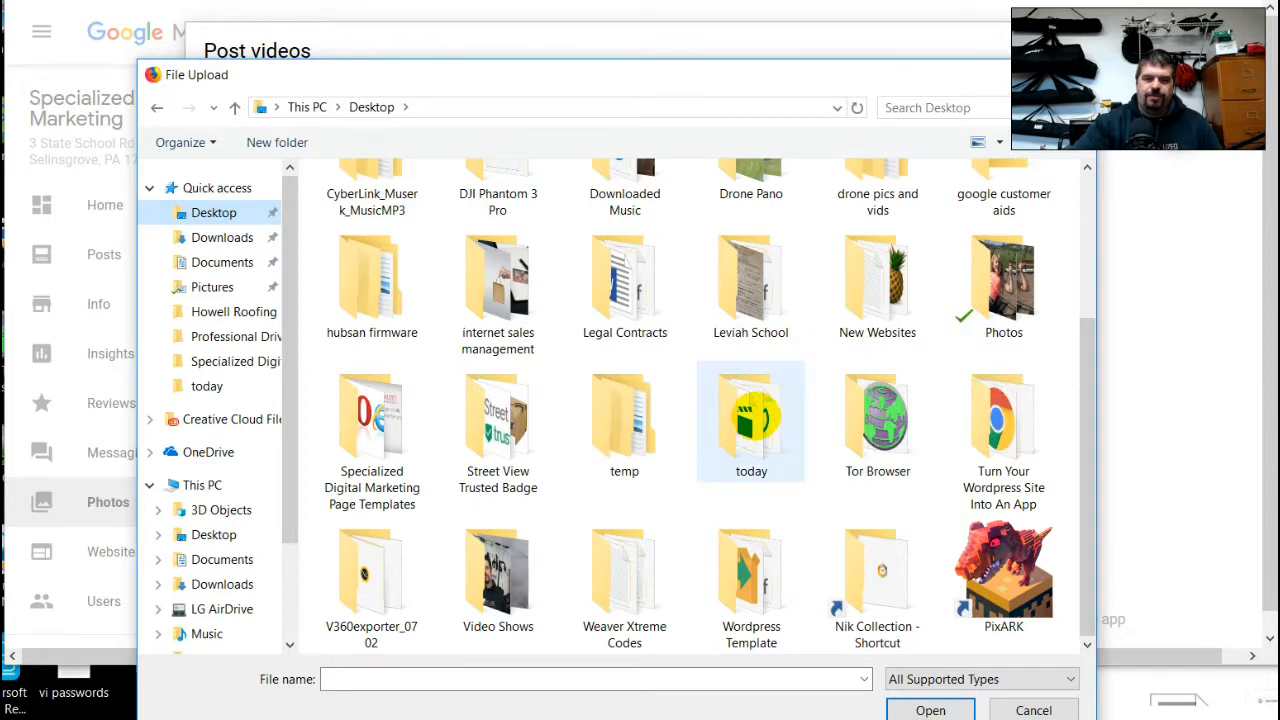
scroll("up", 3)
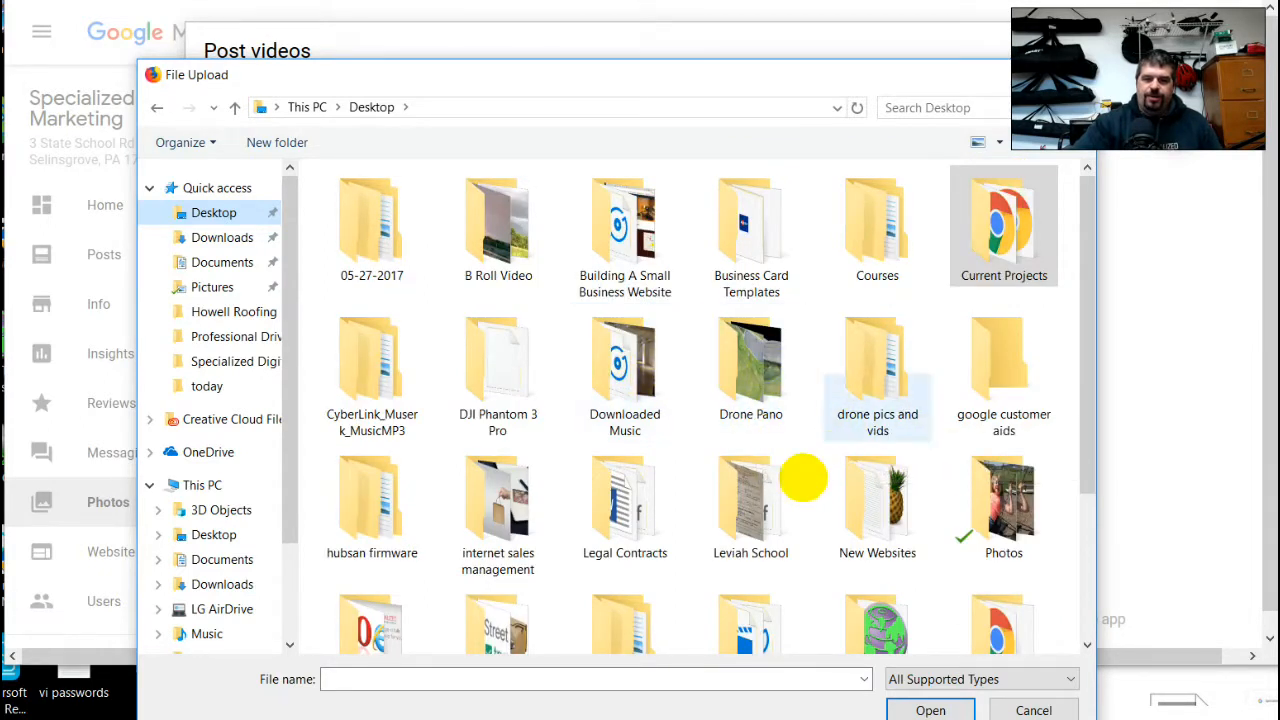
scroll("down", 3)
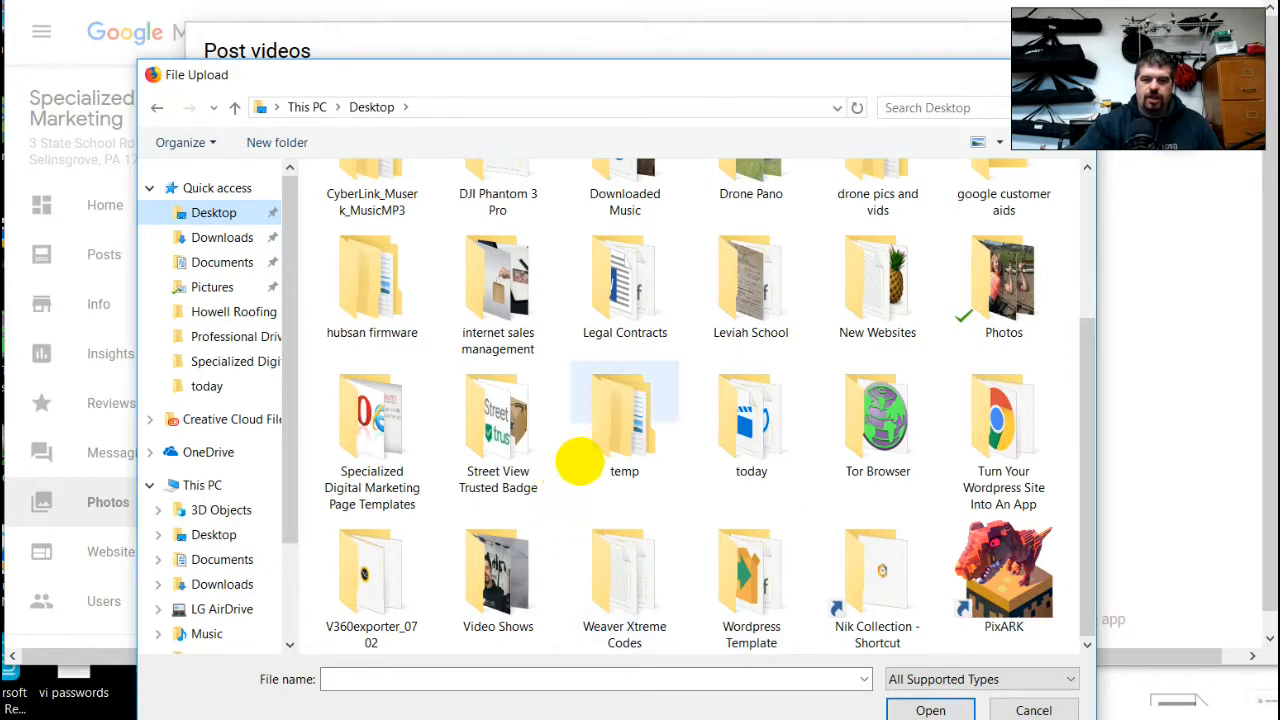
left_click(876, 284)
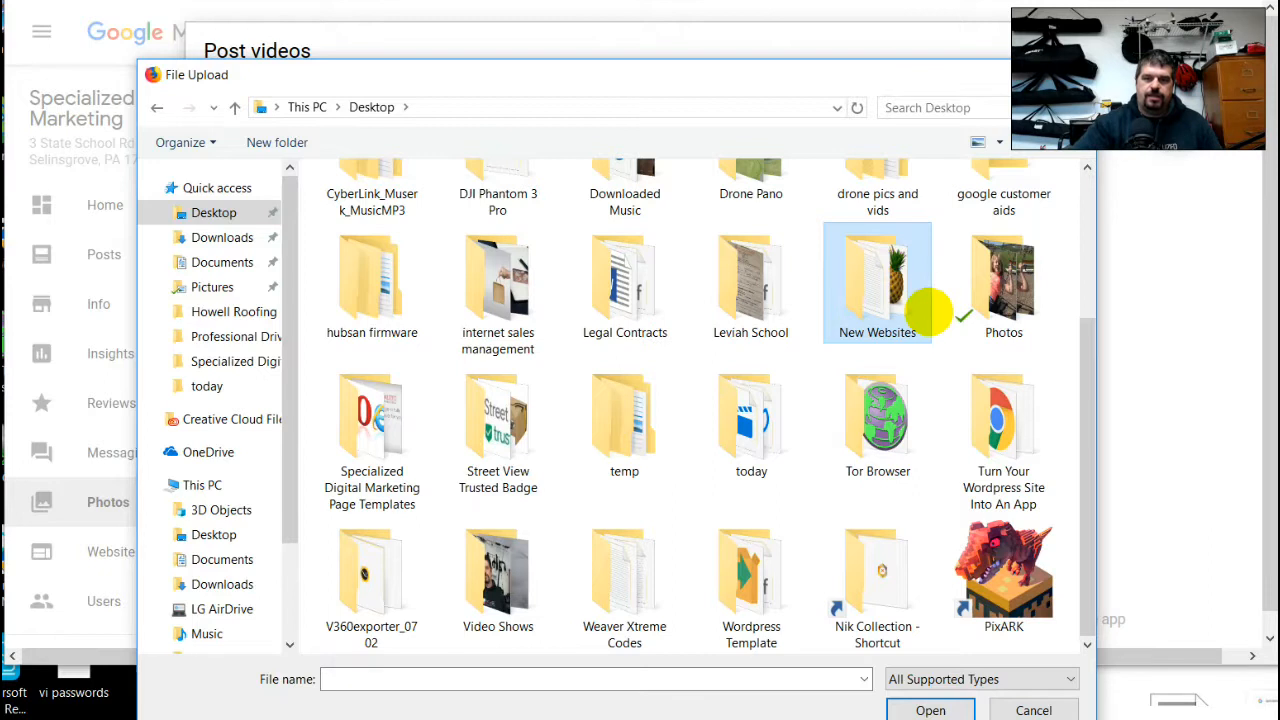
double_click(876, 280)
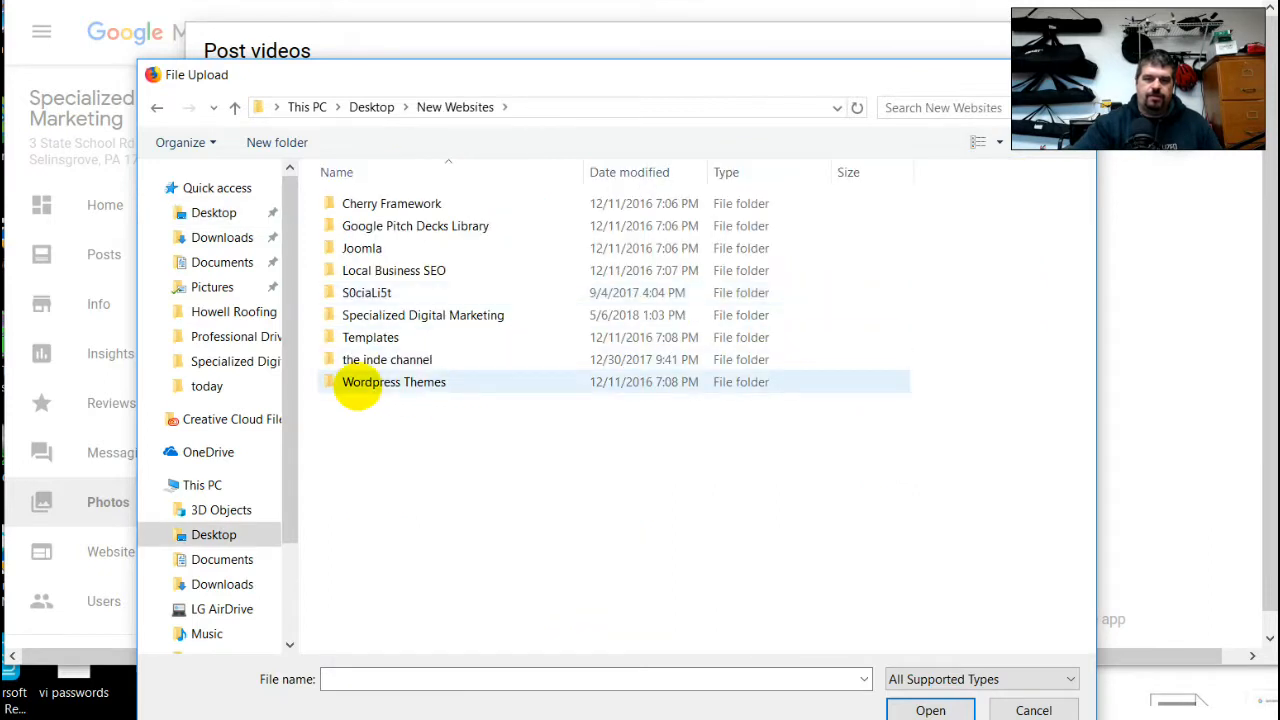
Step: Choose the promo video inside the Specialized Digital Marketing folder for upload
double_click(422, 316)
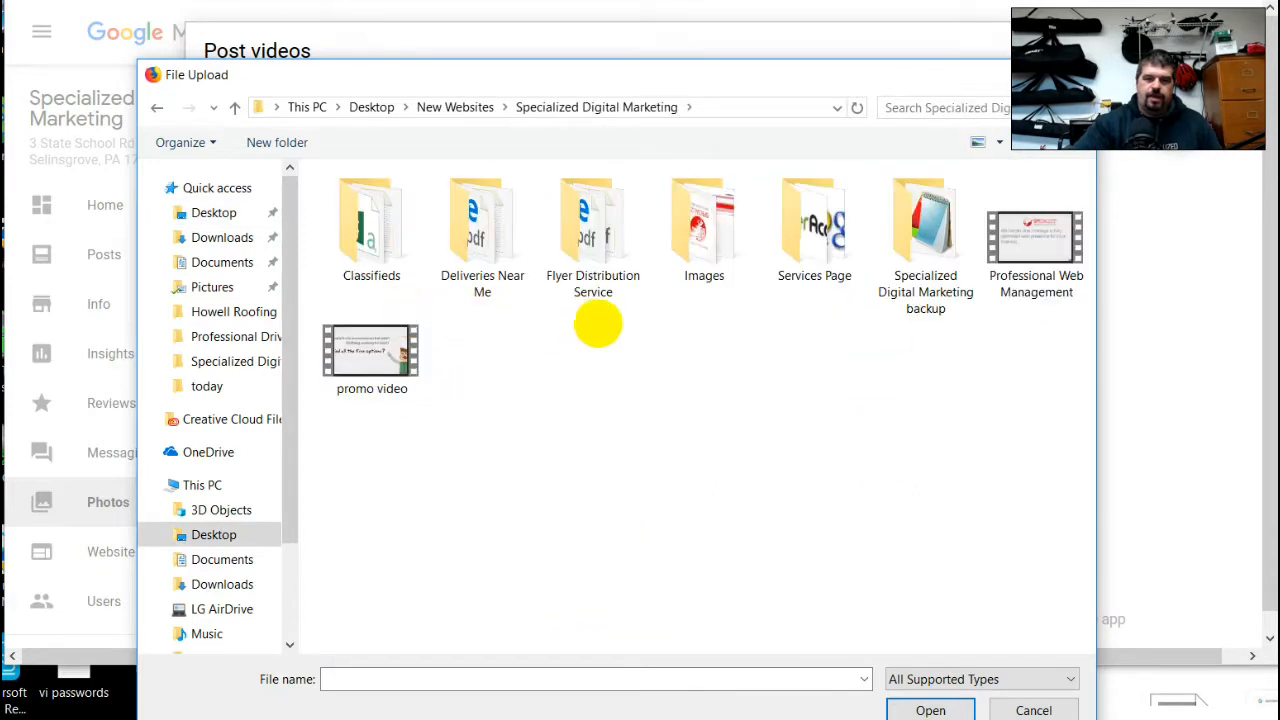
left_click(372, 350)
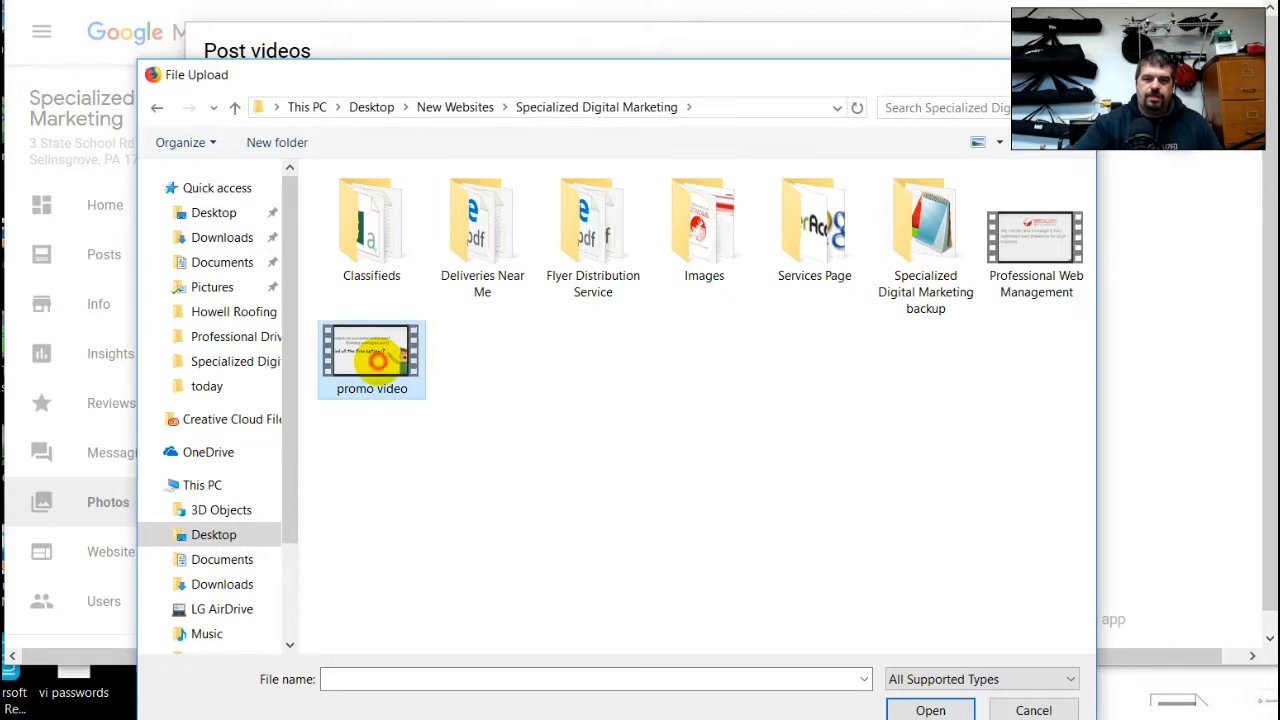
left_click(930, 710)
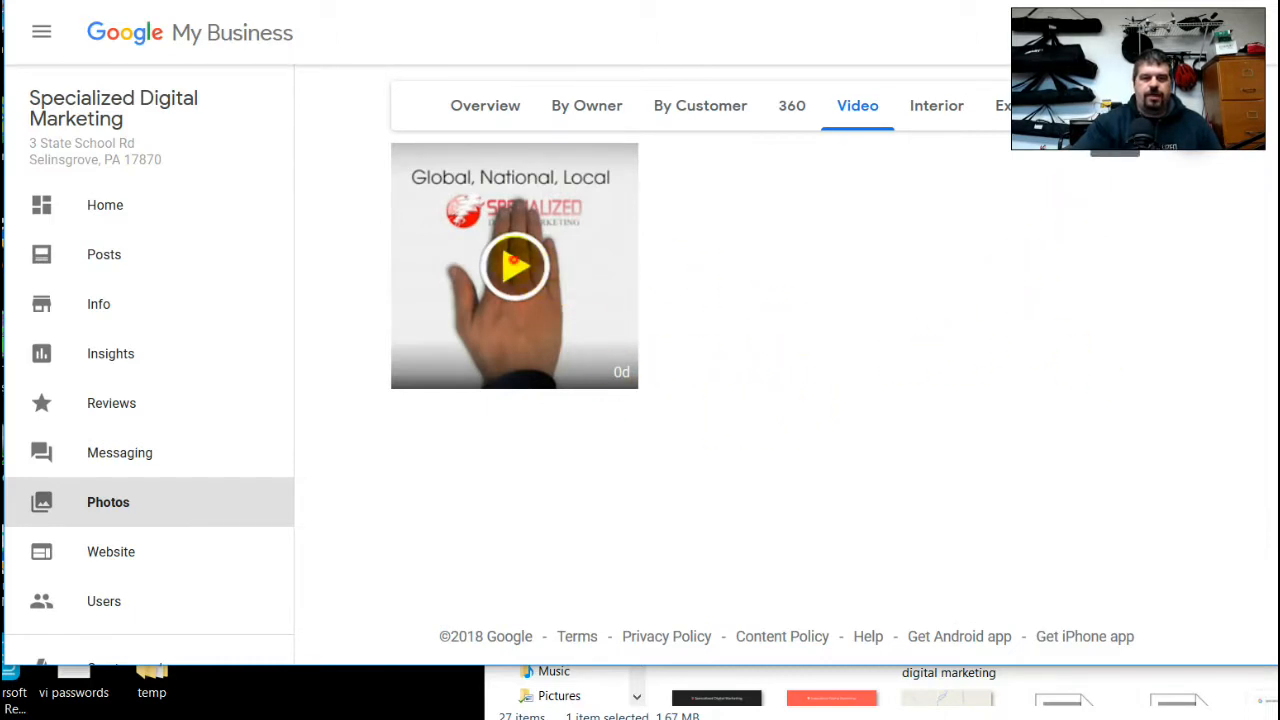
Step: Play the uploaded promo video in the full-size viewer
left_click(514, 264)
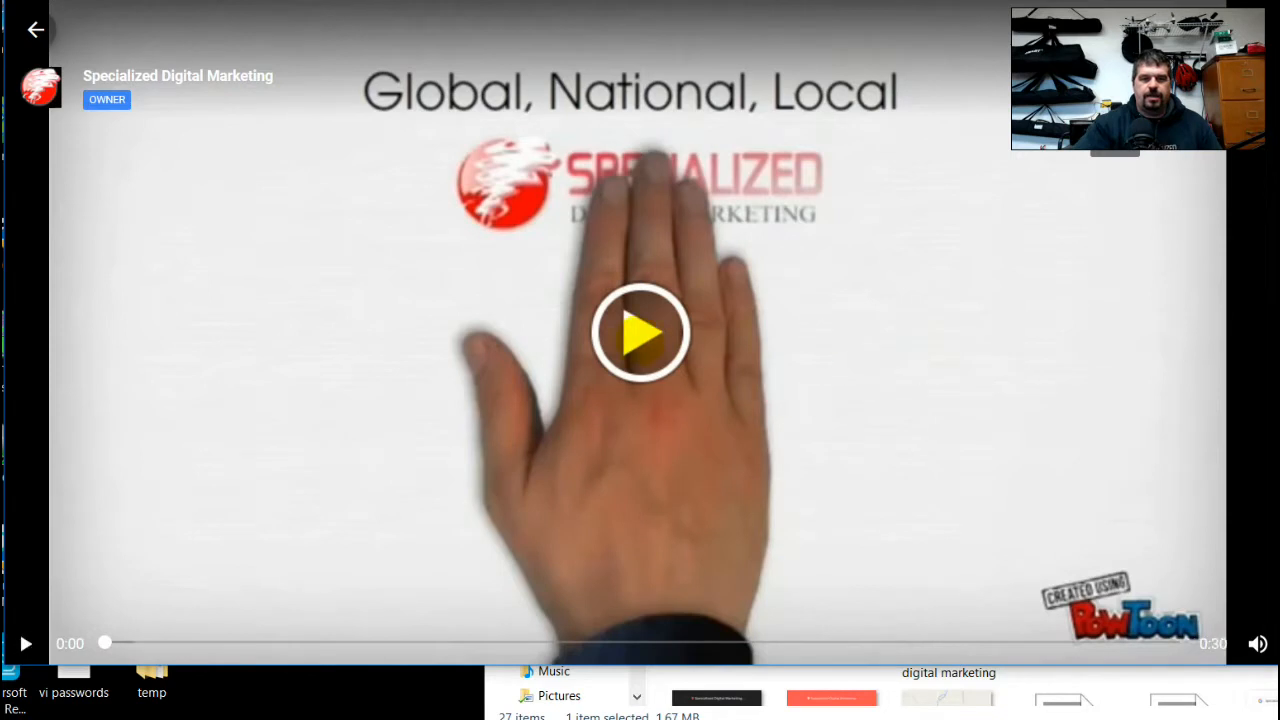
left_click(640, 332)
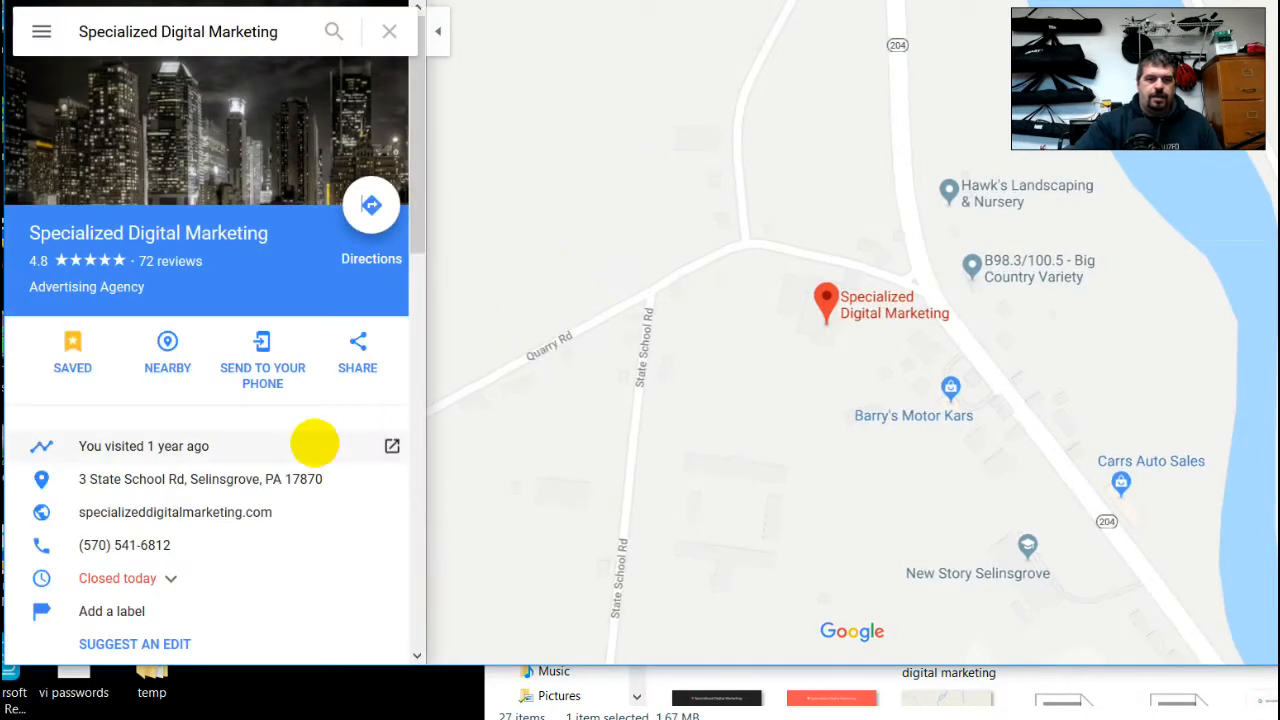
Step: Browse down the business's photo thumbnails in the Google Maps viewer
scroll("down", 3)
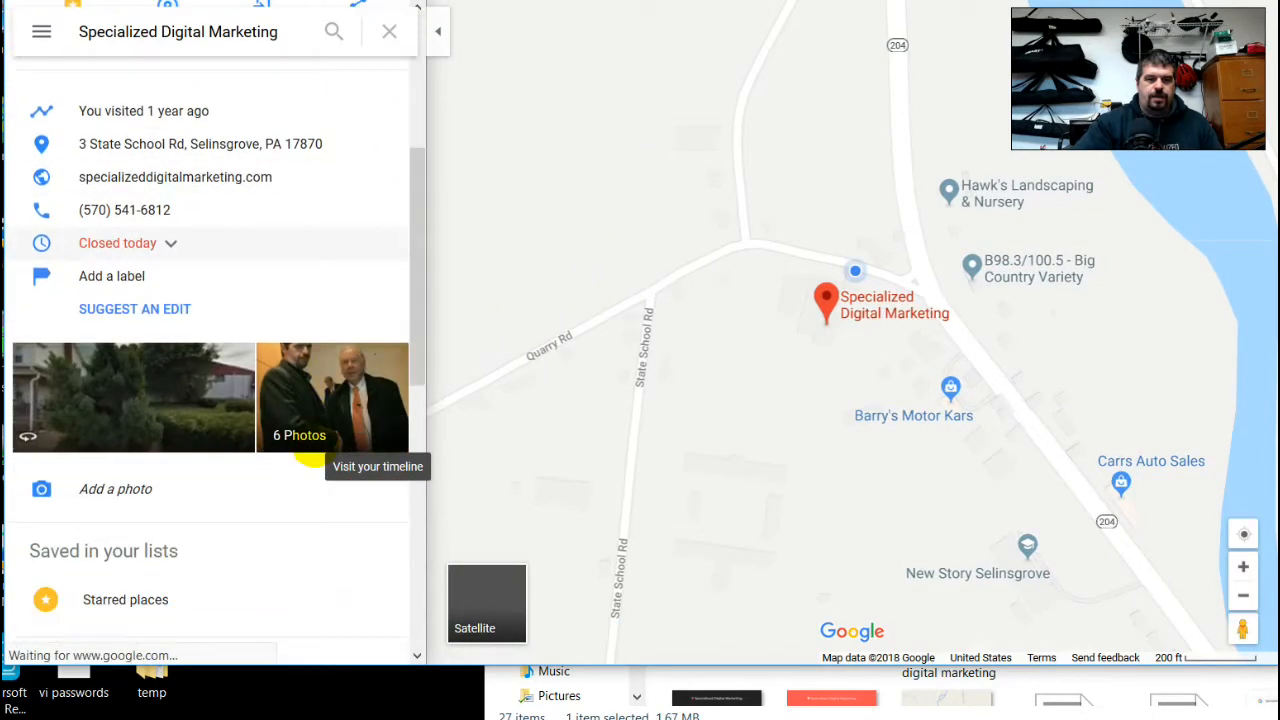
scroll("down", 3)
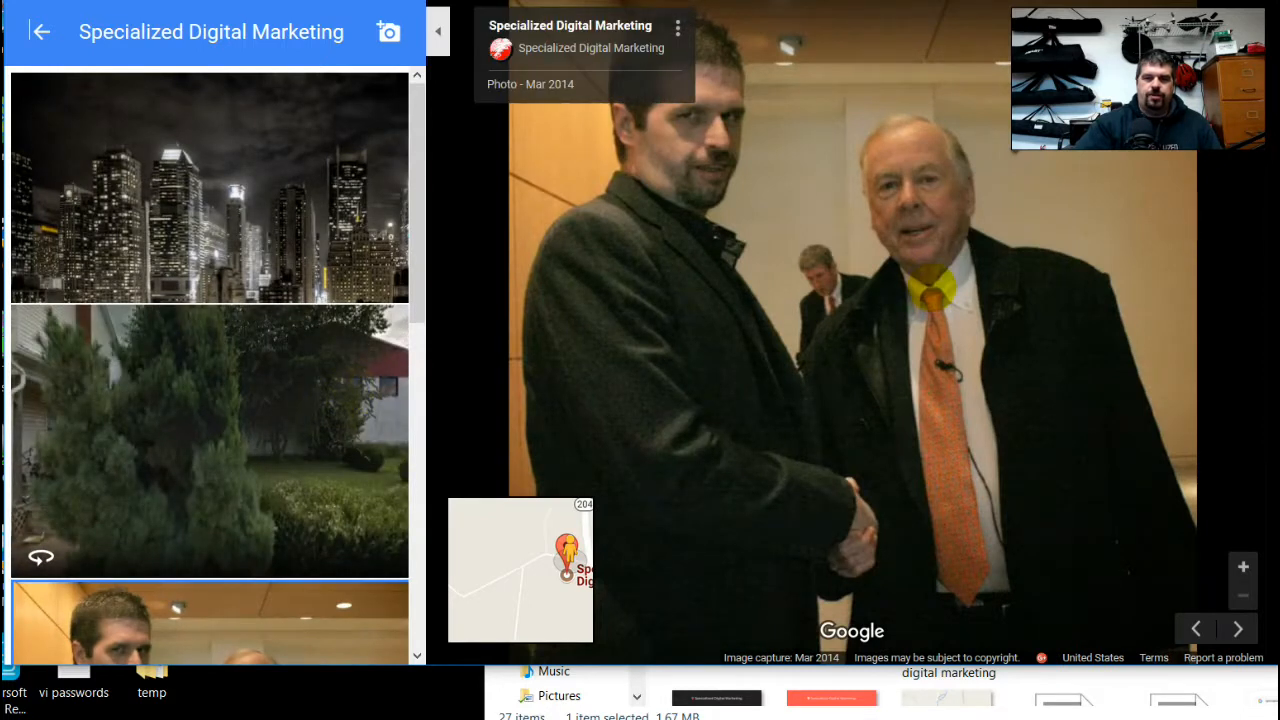
scroll("down", 3)
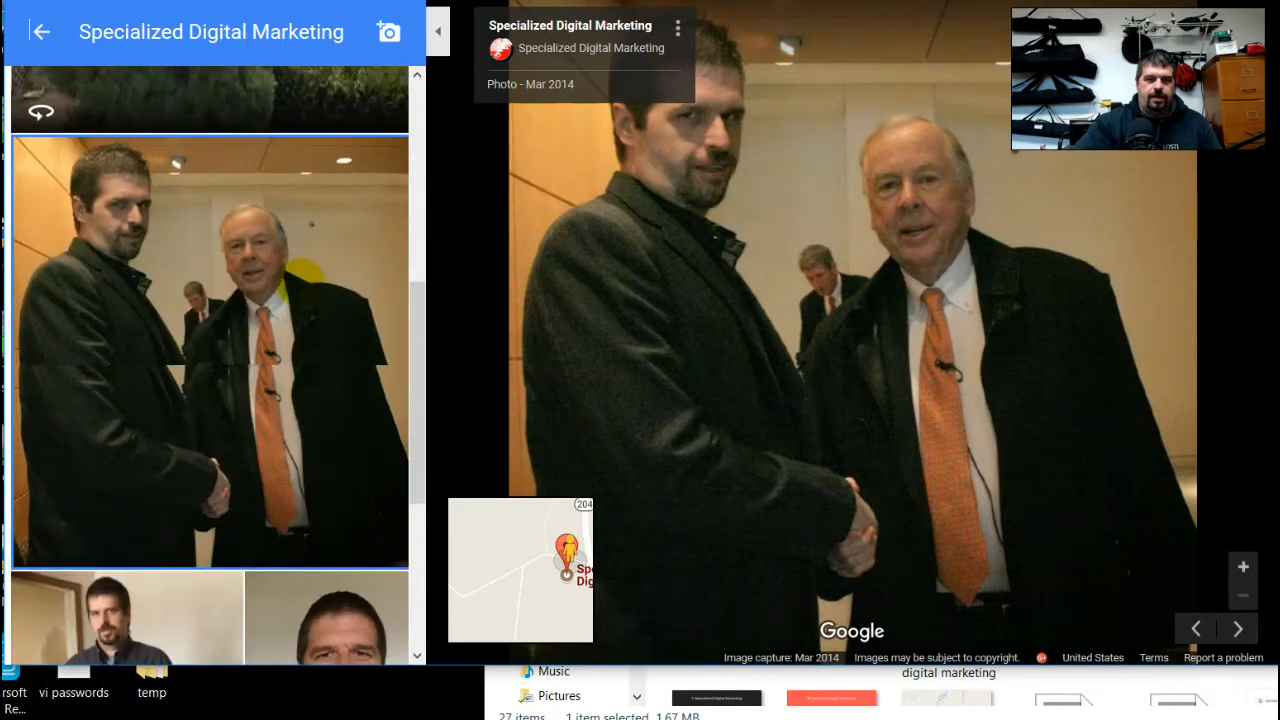
scroll("down", 3)
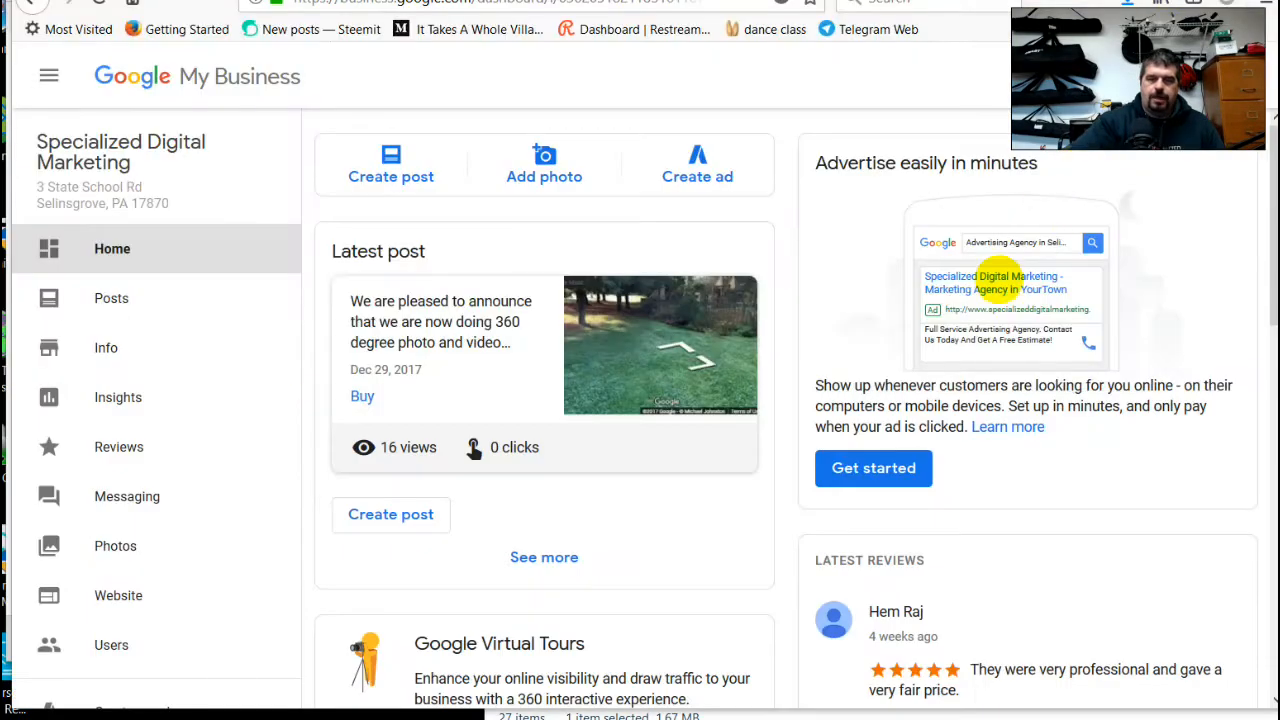
mouse_move(782, 256)
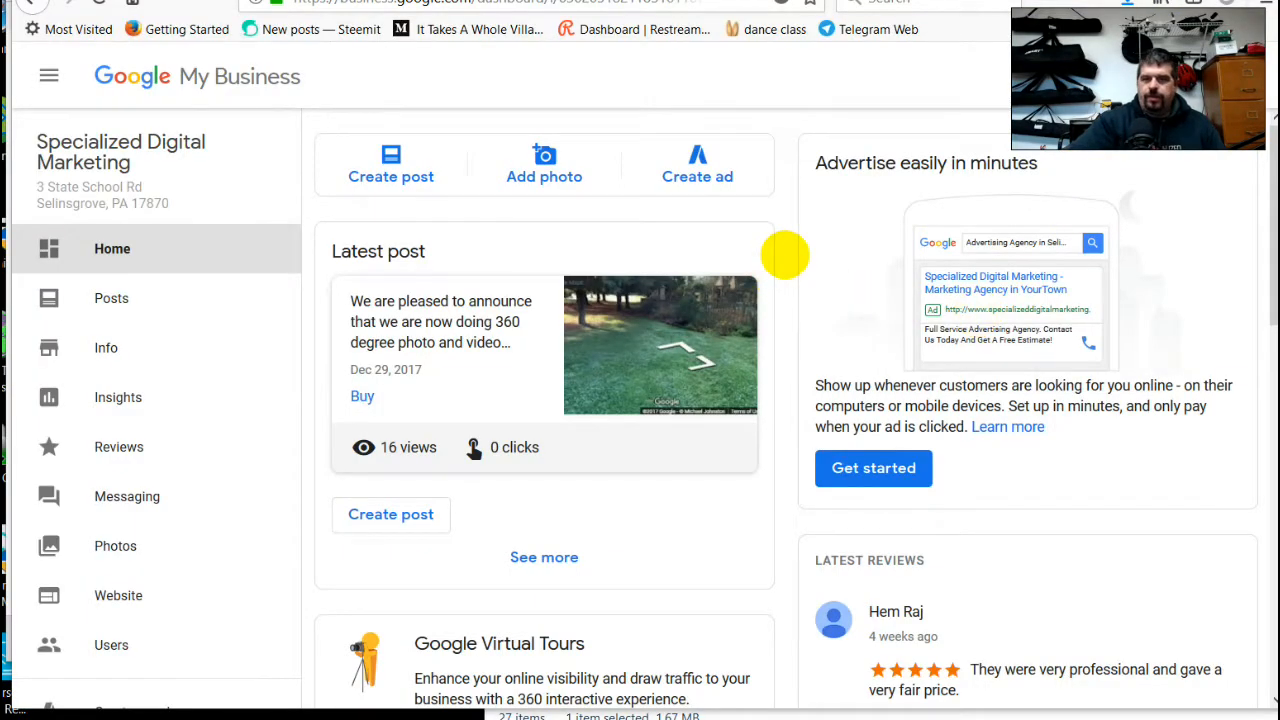
mouse_move(556, 190)
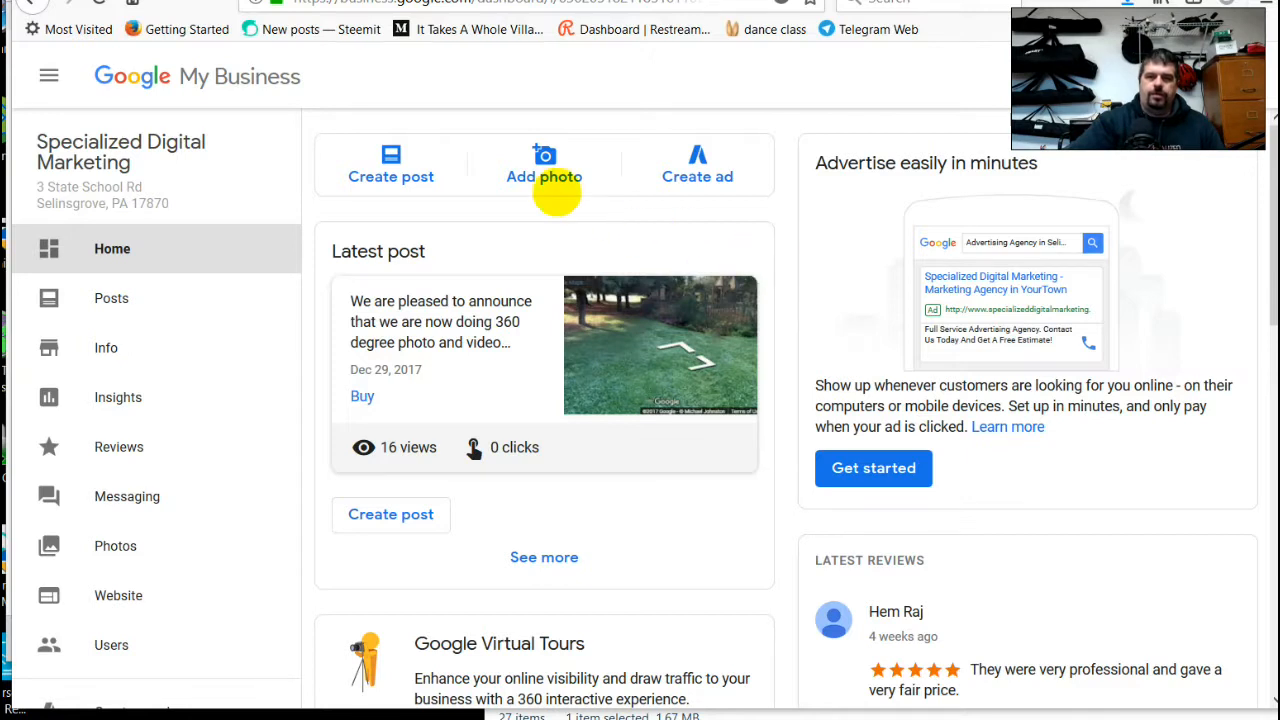
mouse_move(778, 316)
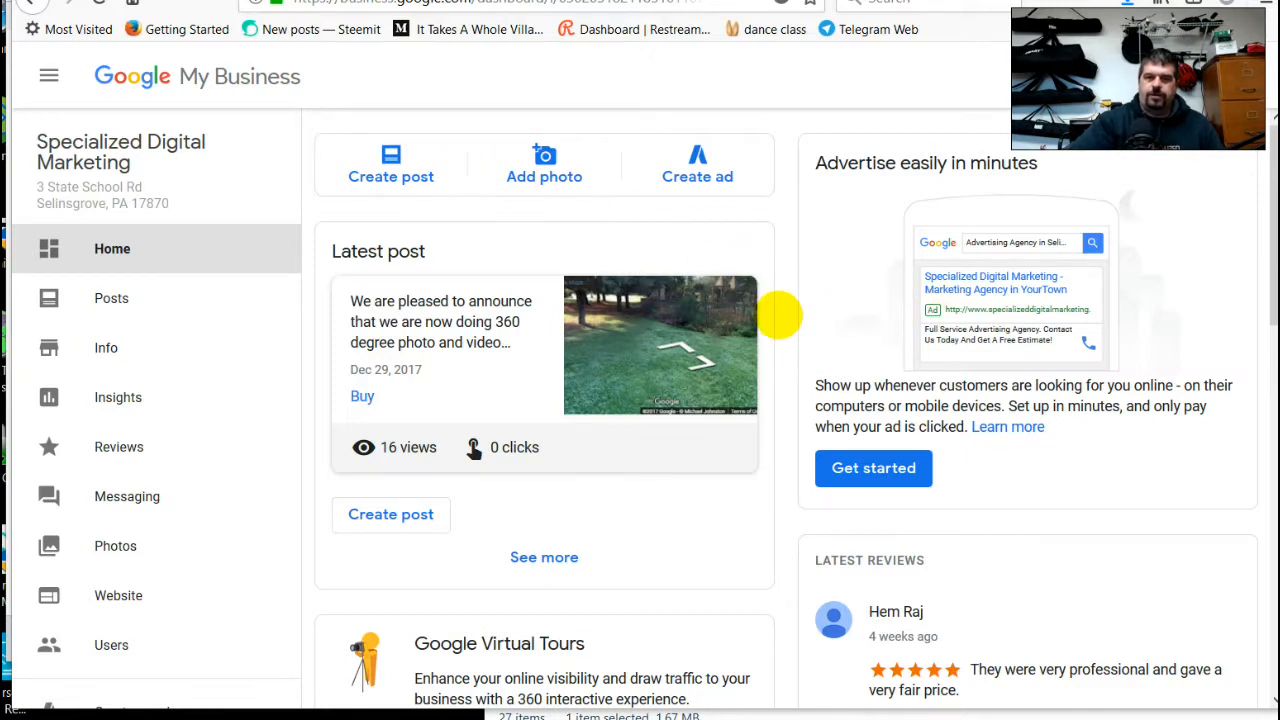
Step: From the dashboard Home page, view the Specialized Digital Marketing listing on Google Maps
scroll("down", 3)
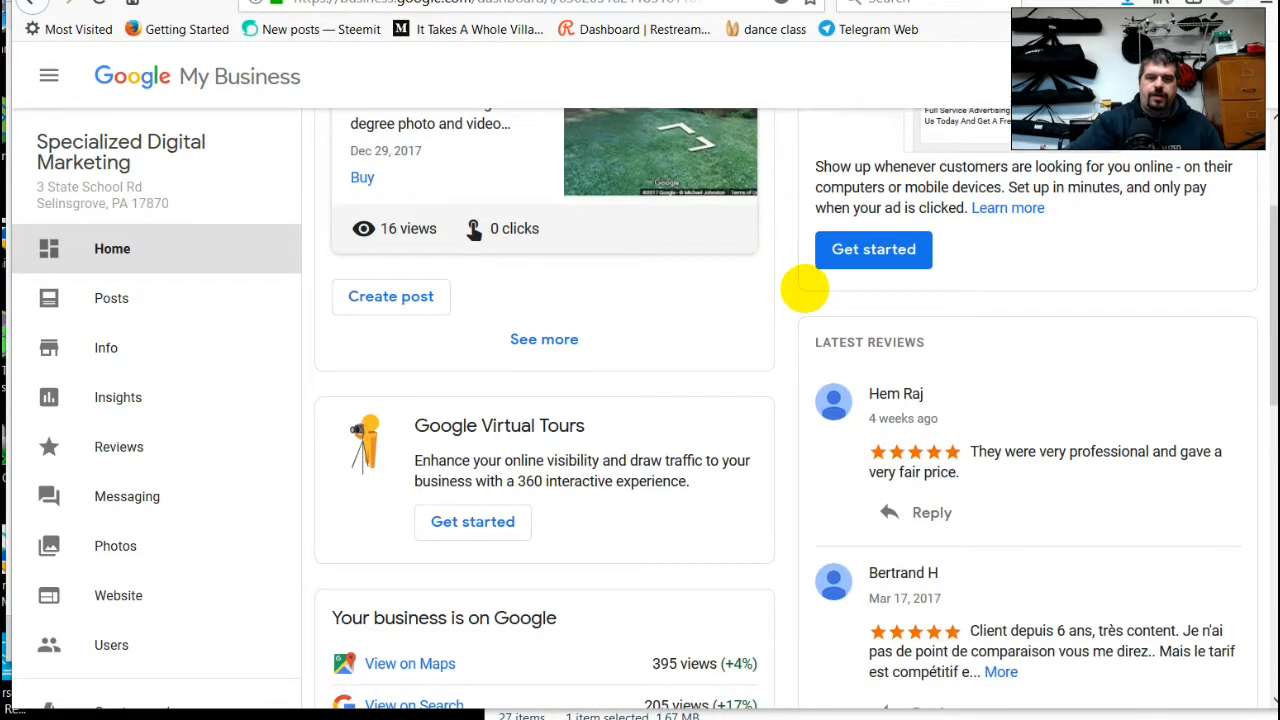
scroll("down", 3)
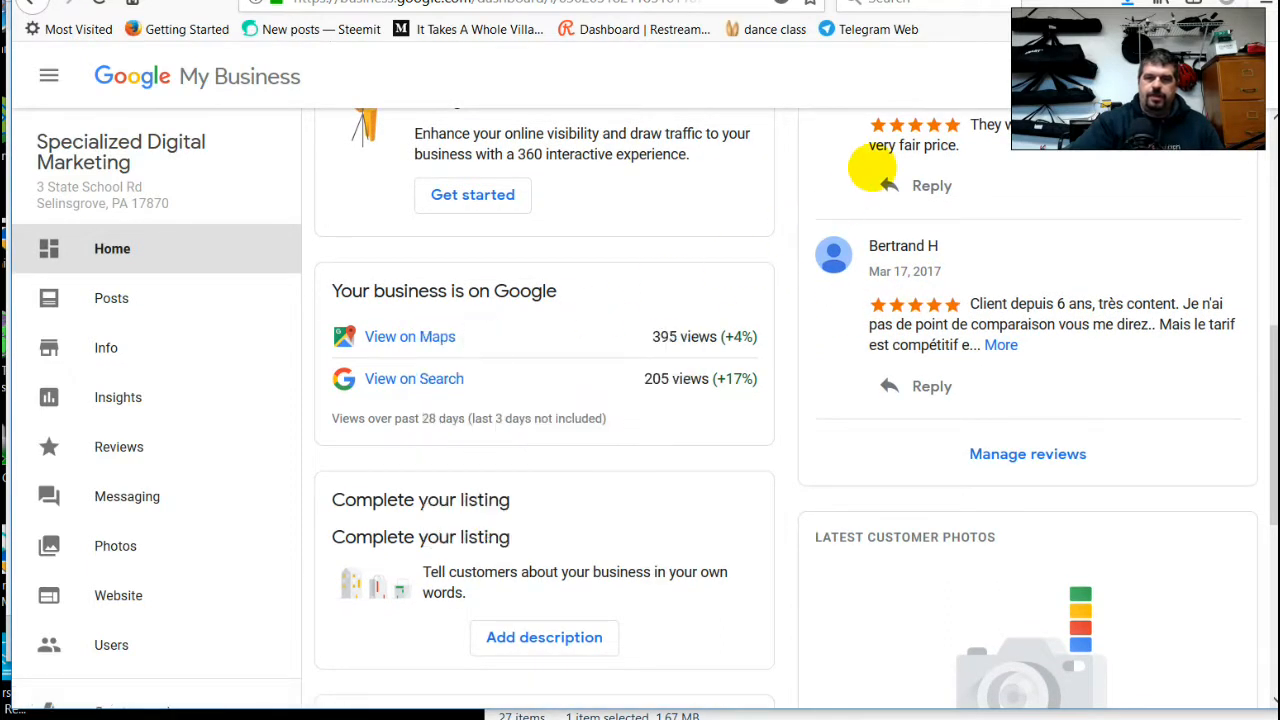
left_click(410, 336)
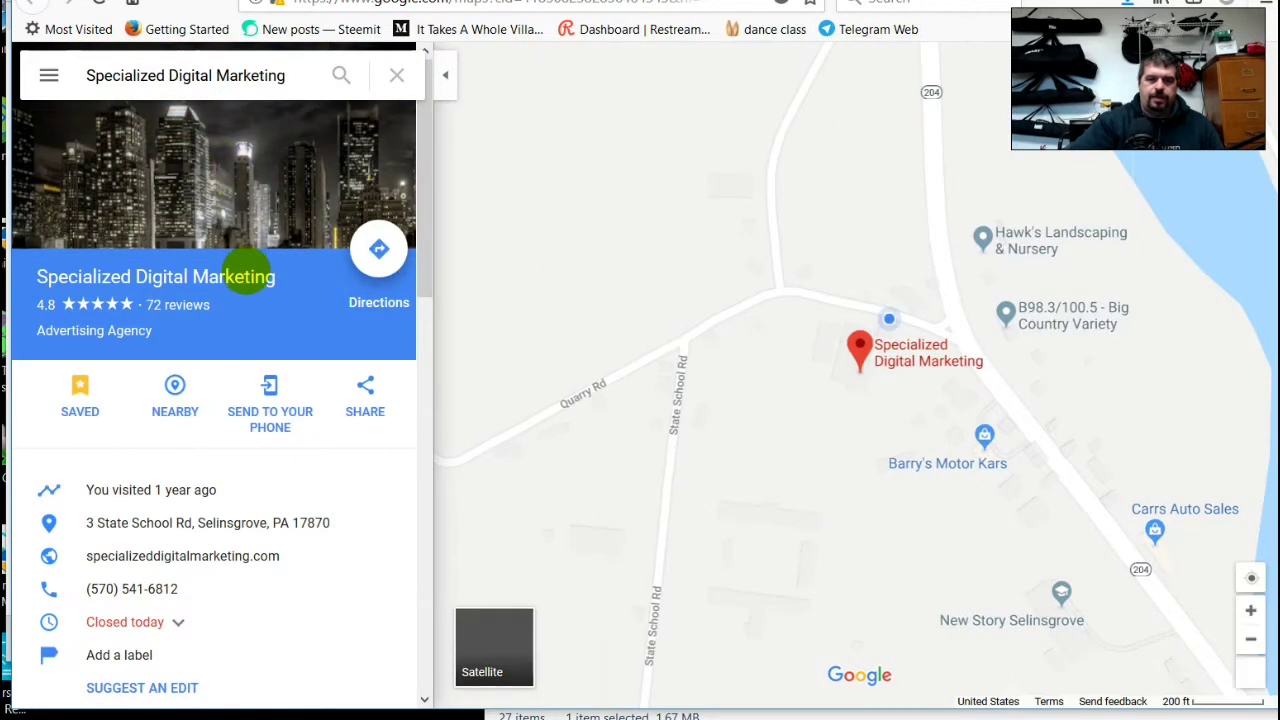
Step: Scroll through the Maps gallery thumbnails past the handshake photo
scroll("down", 3)
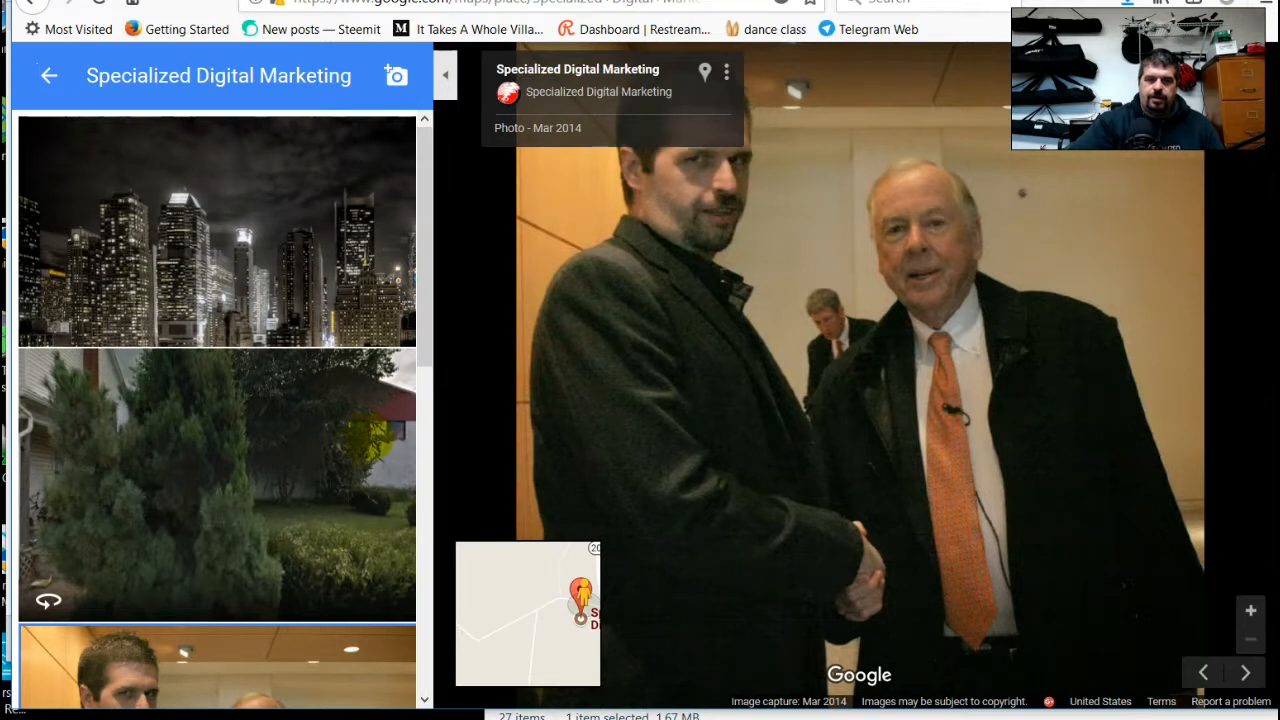
scroll("down", 3)
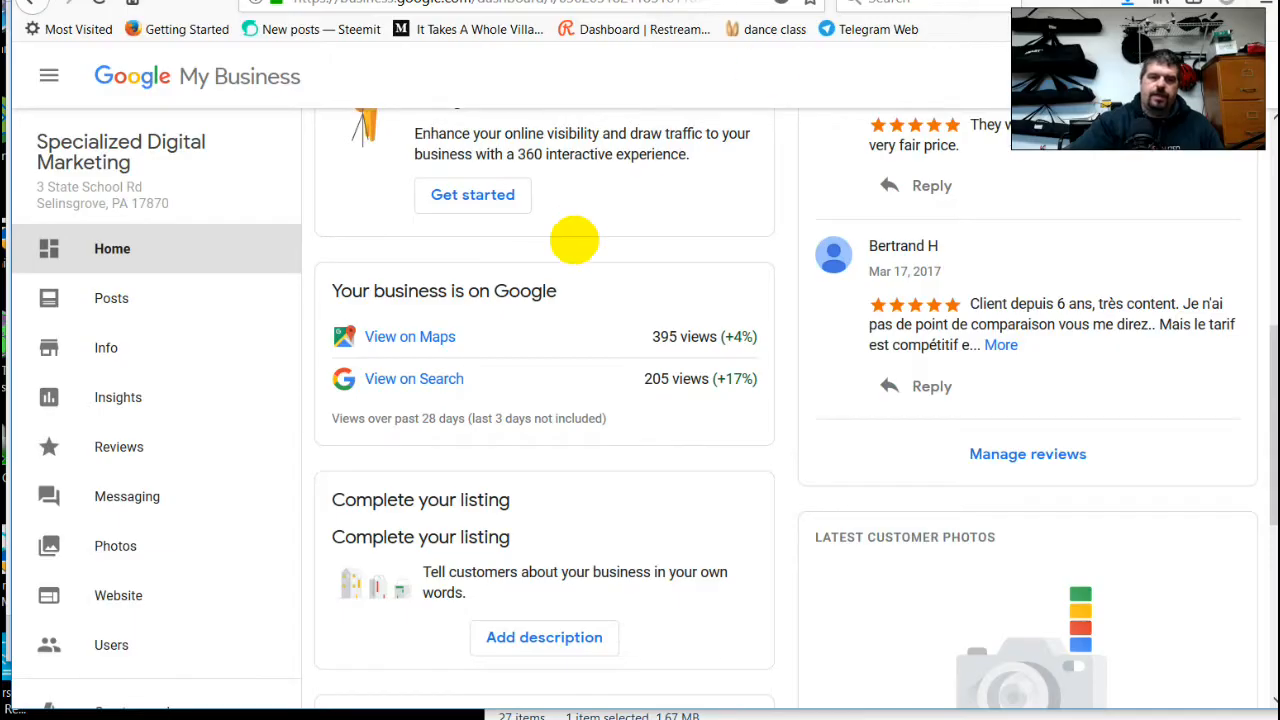
mouse_move(410, 380)
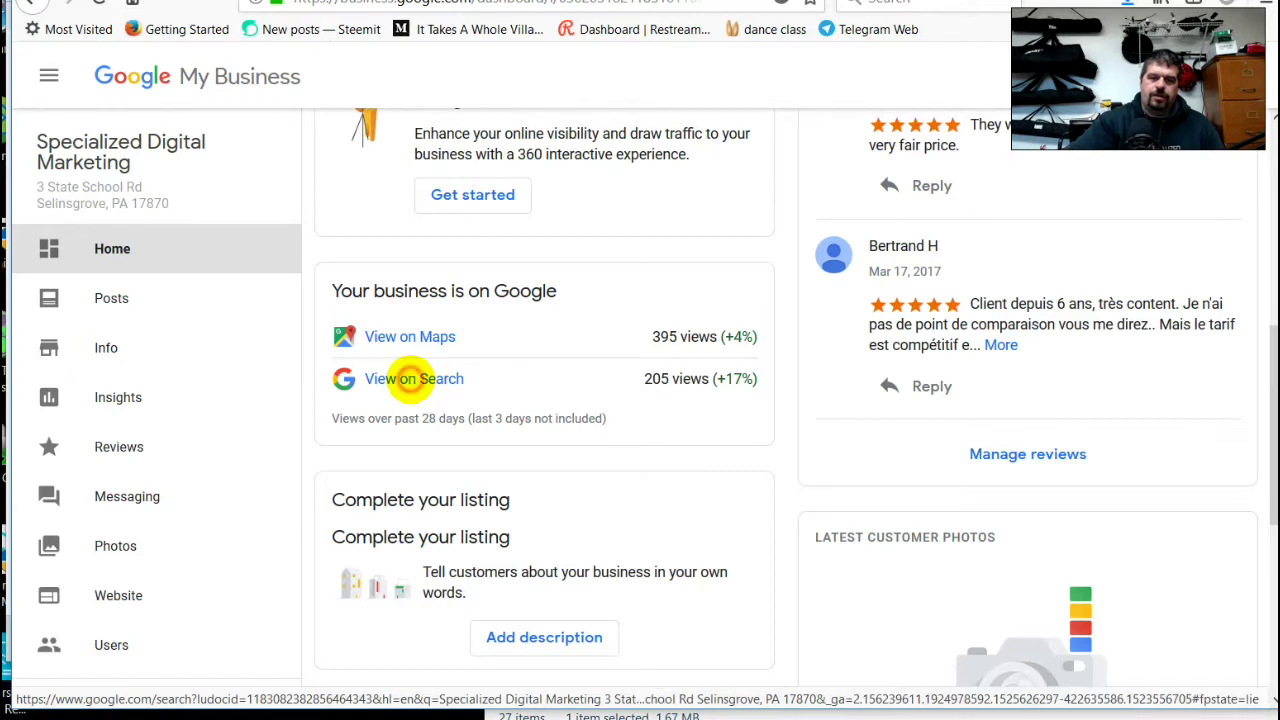
Step: View the Specialized Digital Marketing listing on Google Search from the dashboard
left_click(414, 380)
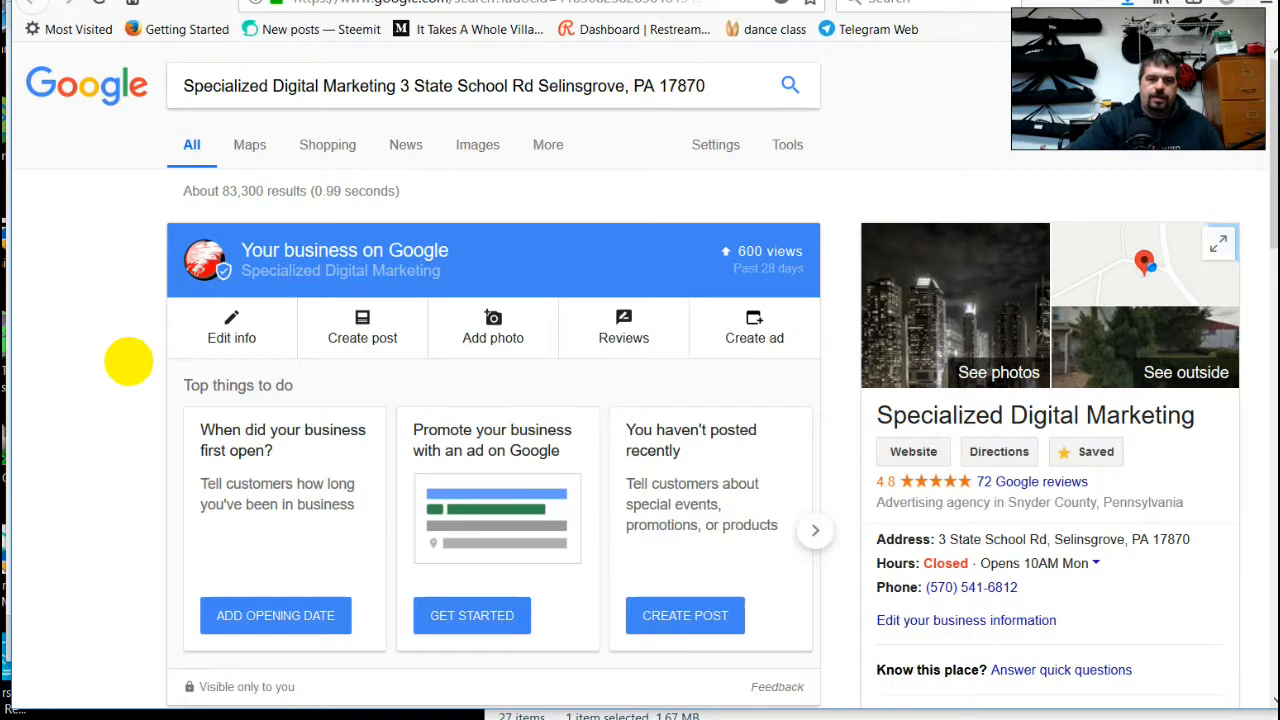
Step: See the business's photos from the knowledge panel on the search results page
scroll("down", 3)
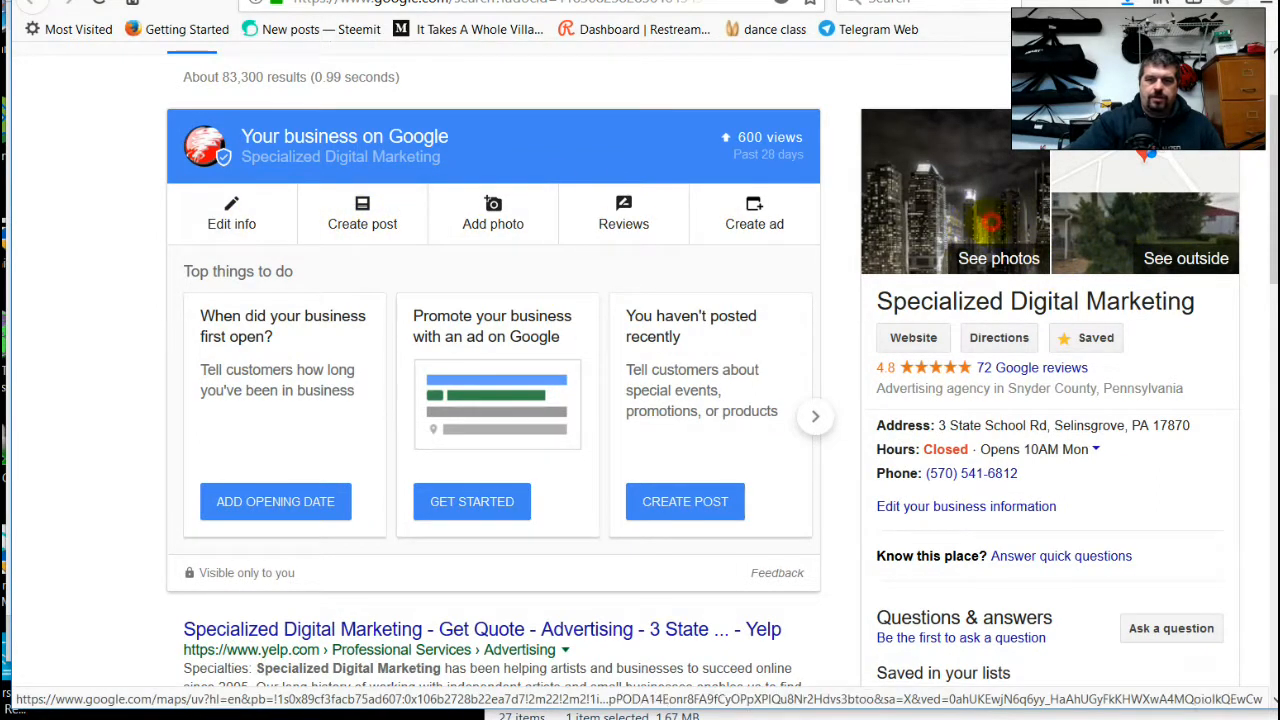
left_click(998, 258)
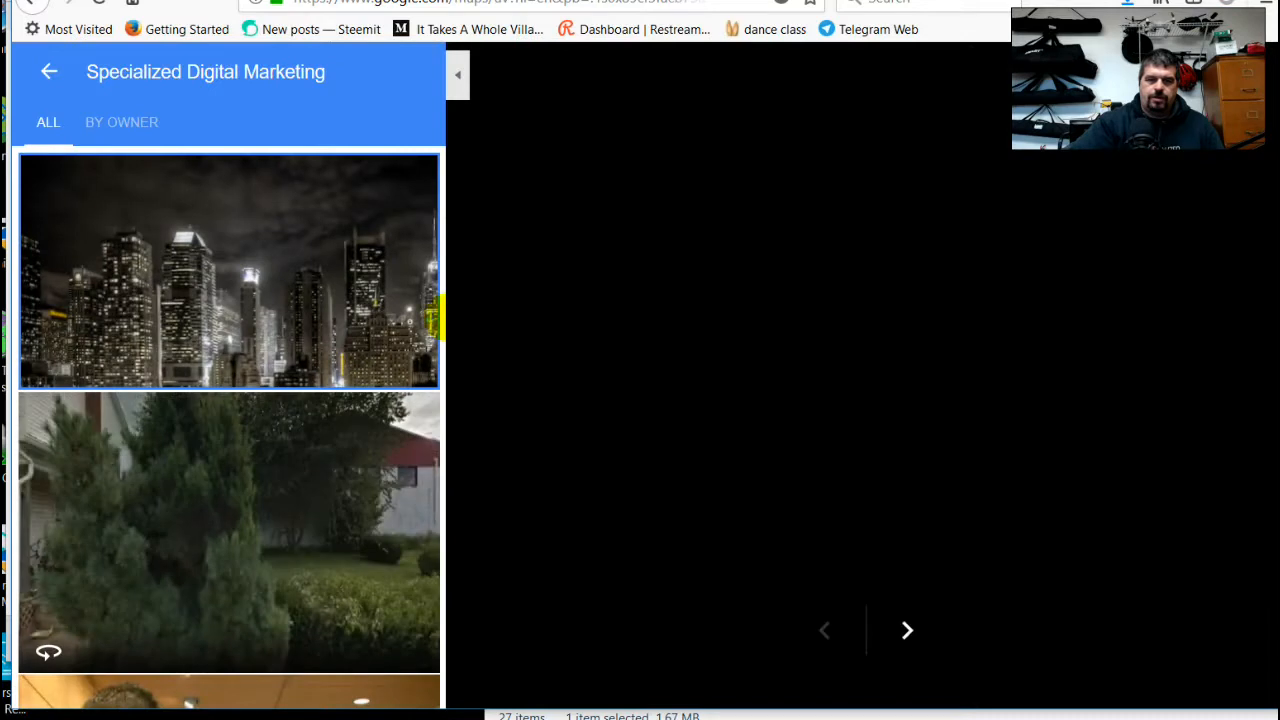
Step: Show the city skyline photo, then play the 'Ready to be successful on the web?' promo video
left_click(228, 270)
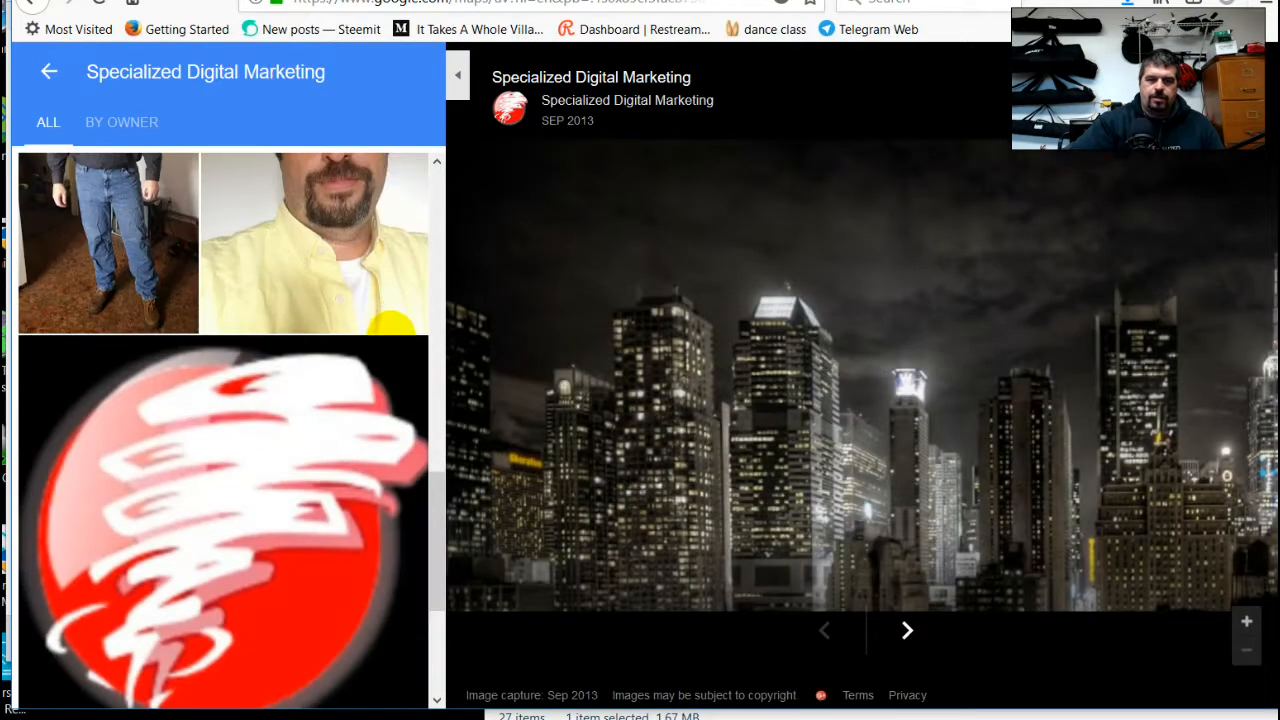
scroll("down", 3)
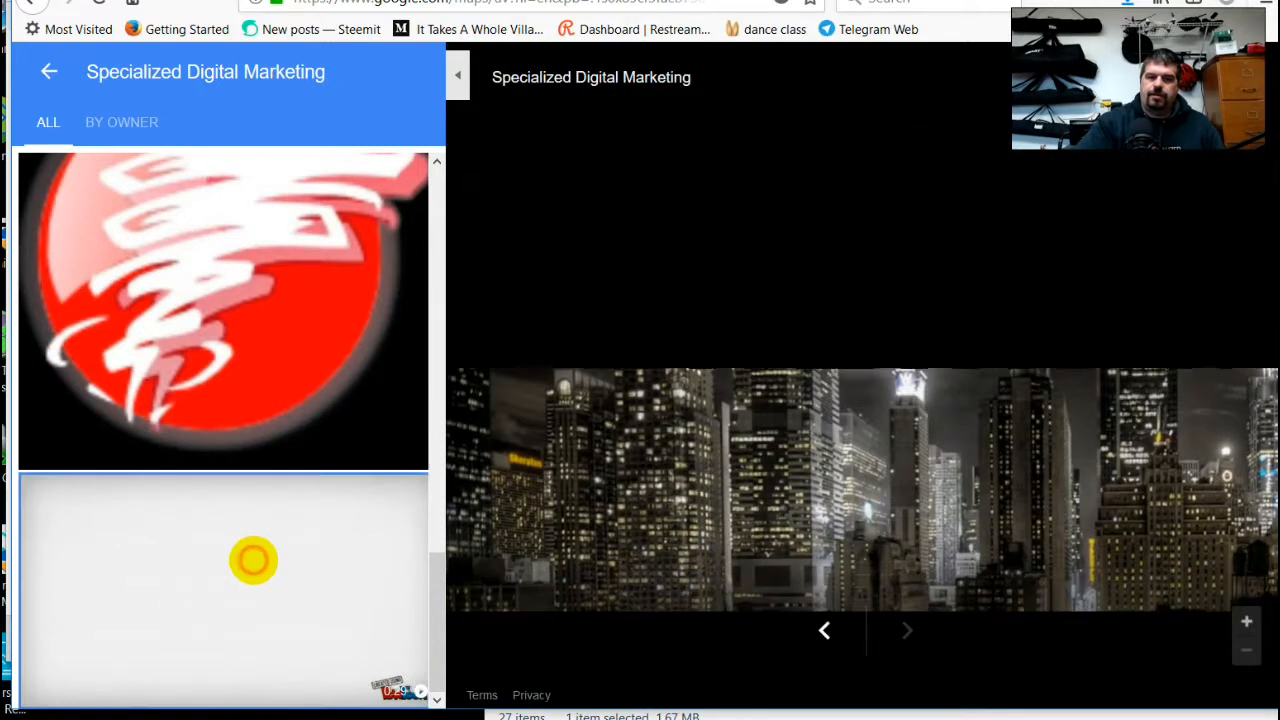
left_click(860, 490)
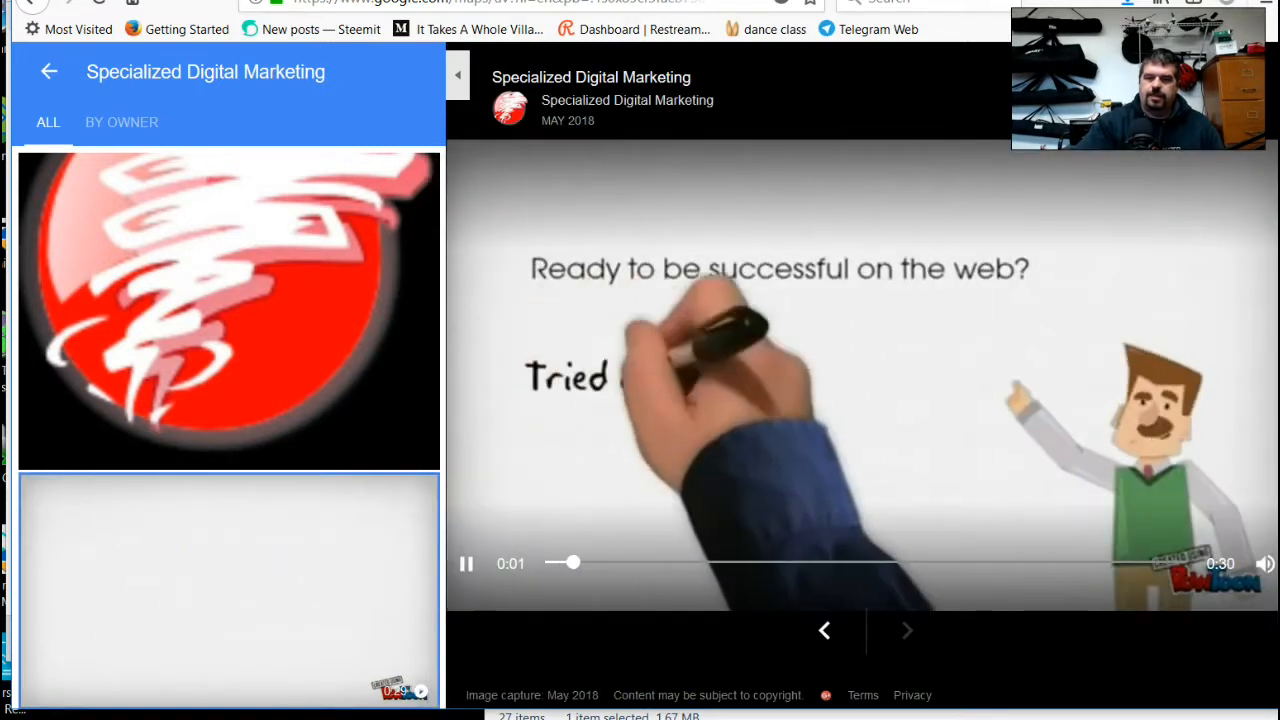